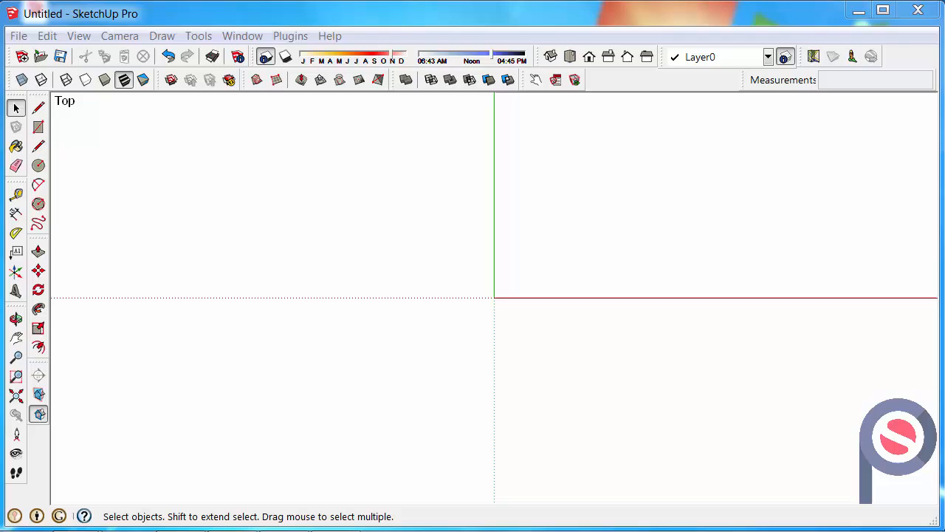
pyautogui.moveTo(155, 83)
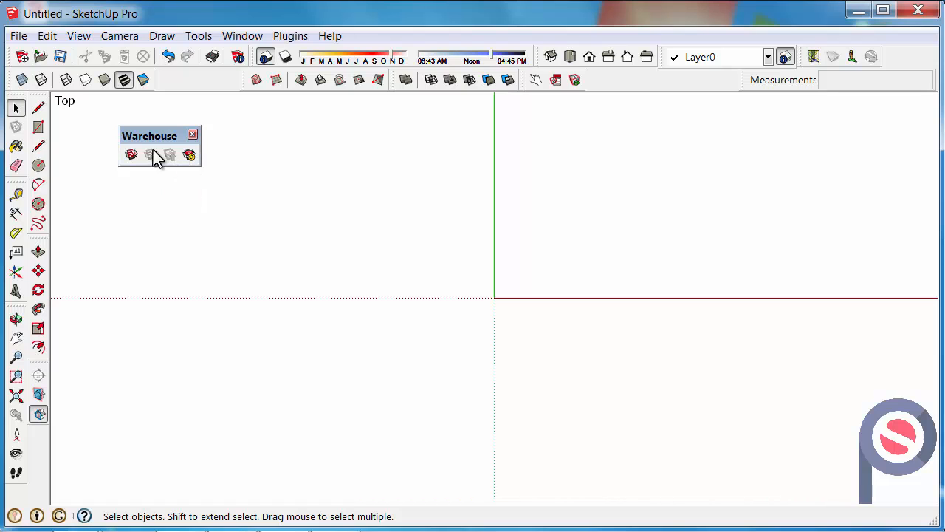
# - Show the Warehouse toolbar from View > Toolbars and dock it with the others
pyautogui.click(80, 35)
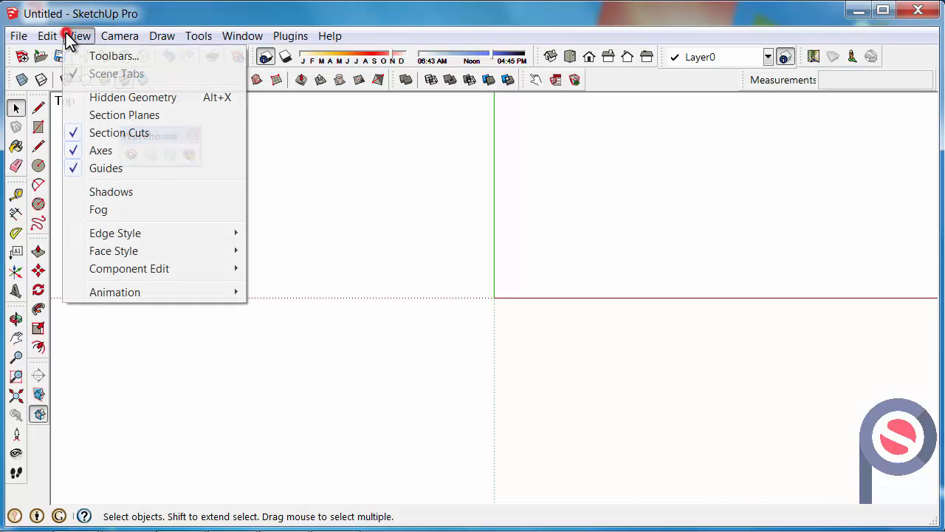
pyautogui.click(114, 56)
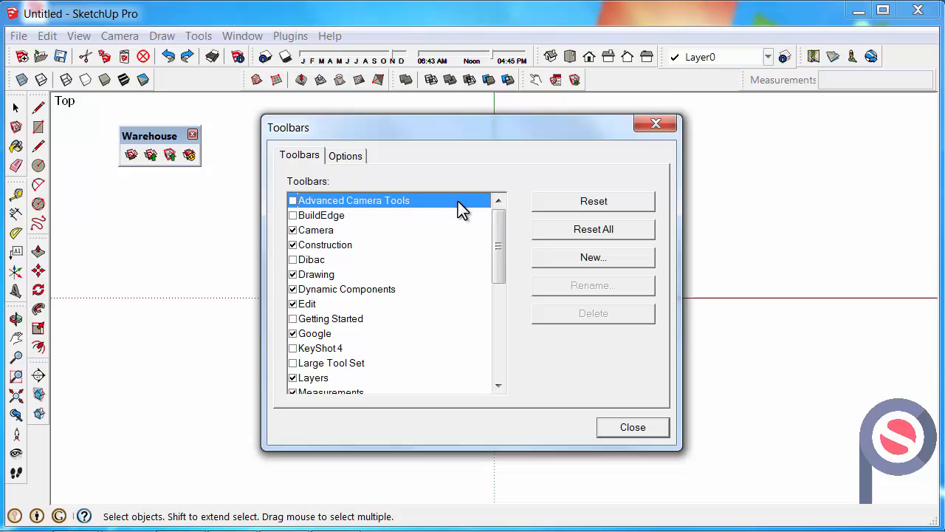
pyautogui.scroll(-3)
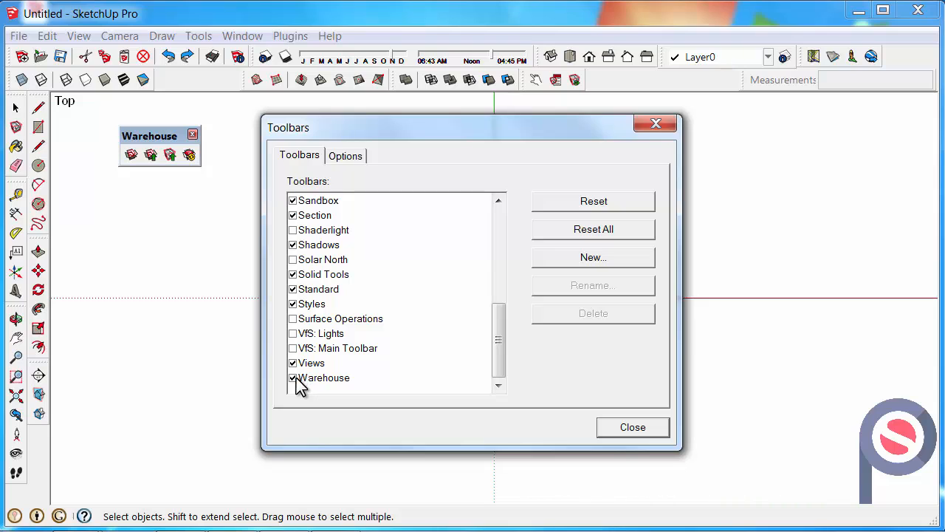
pyautogui.click(632, 427)
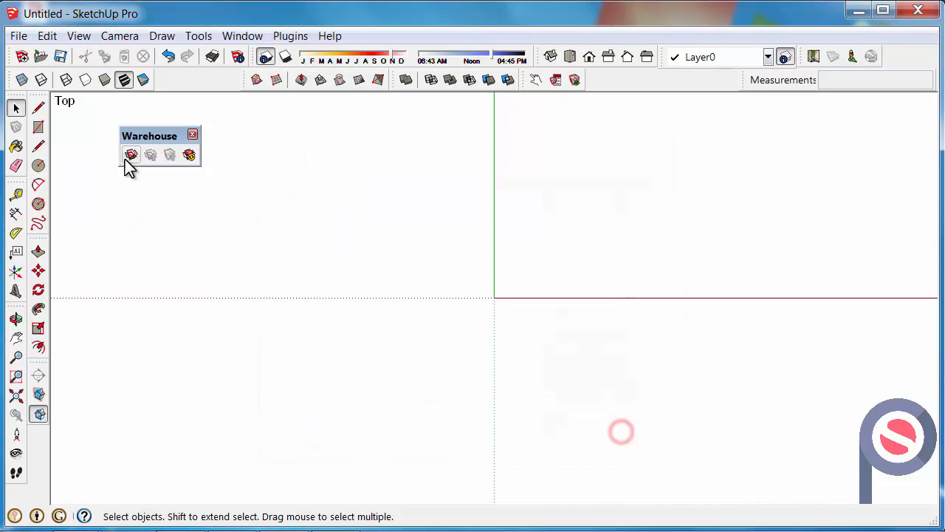
pyautogui.click(192, 134)
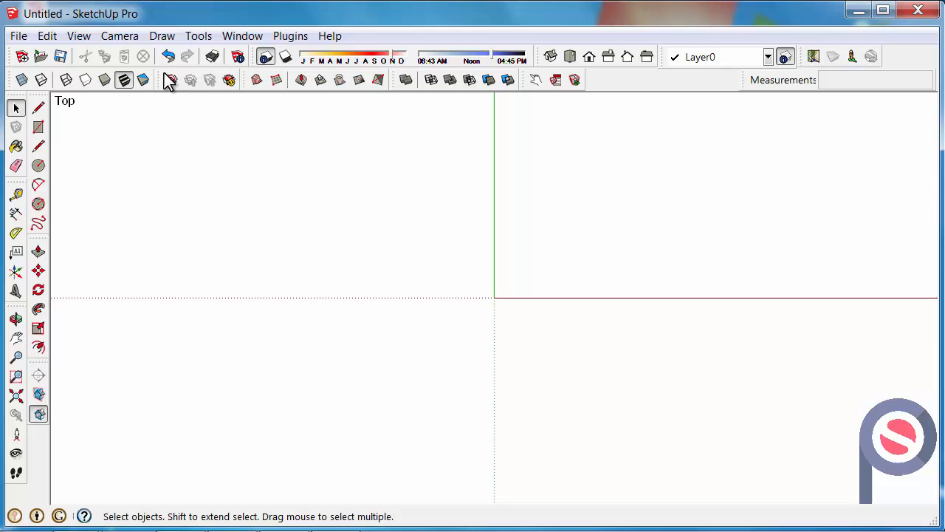
pyautogui.moveTo(231, 80)
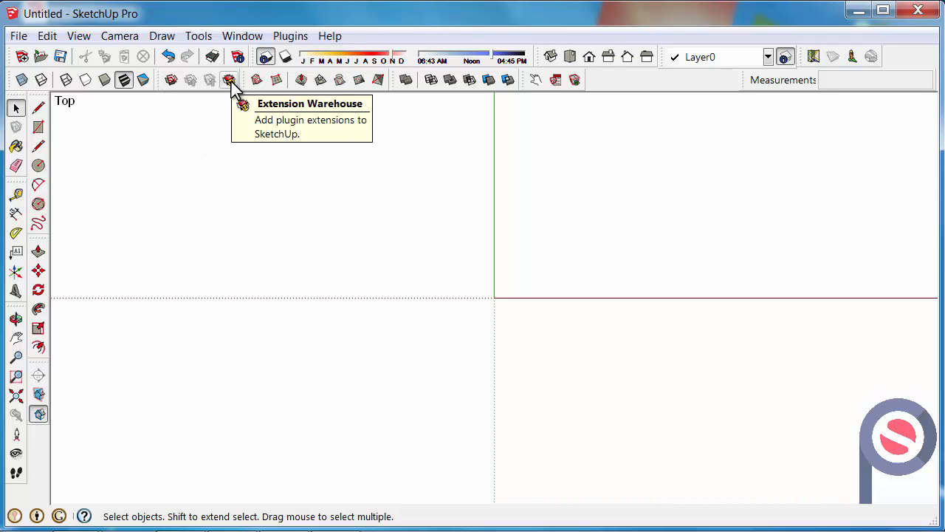
pyautogui.moveTo(730, 172)
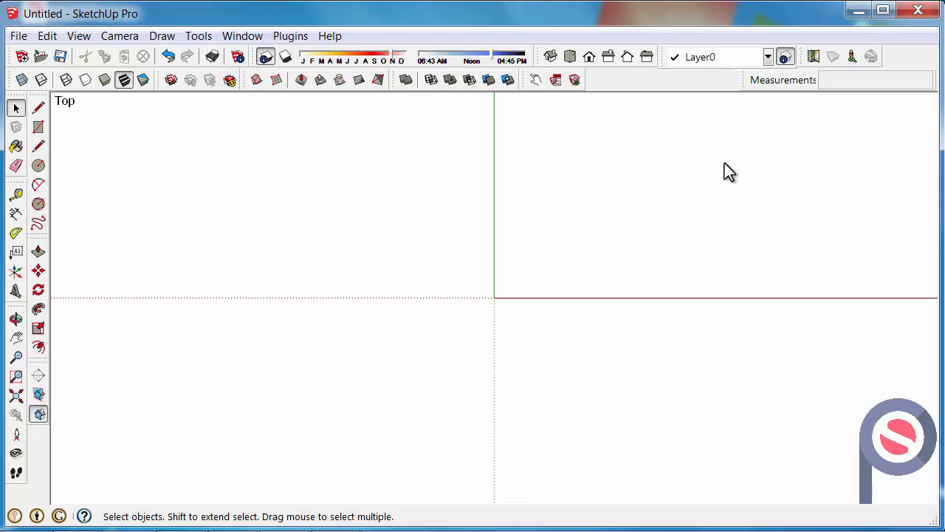
pyautogui.moveTo(375, 269)
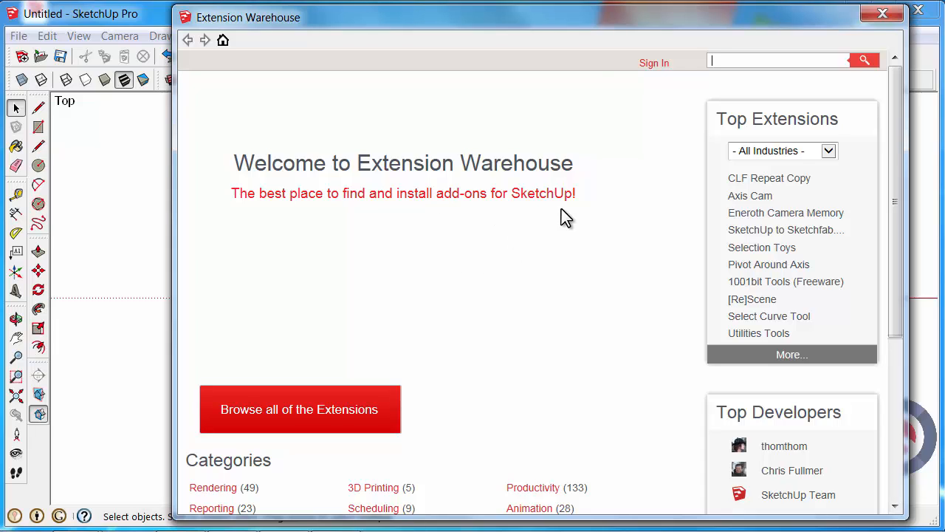
pyautogui.moveTo(588, 207)
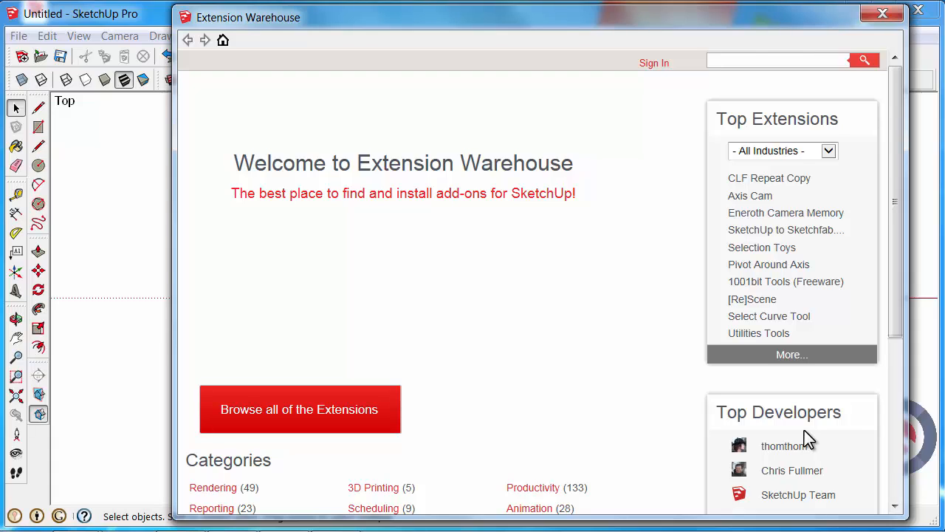
# - Search the Extension Warehouse for 'Solar North' and open its result
pyautogui.write('Solar North')
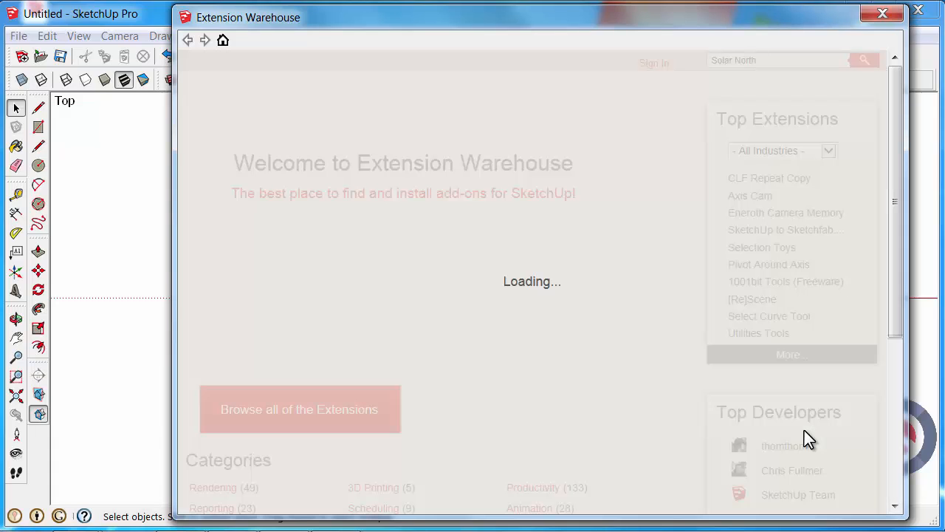
pyautogui.click(864, 59)
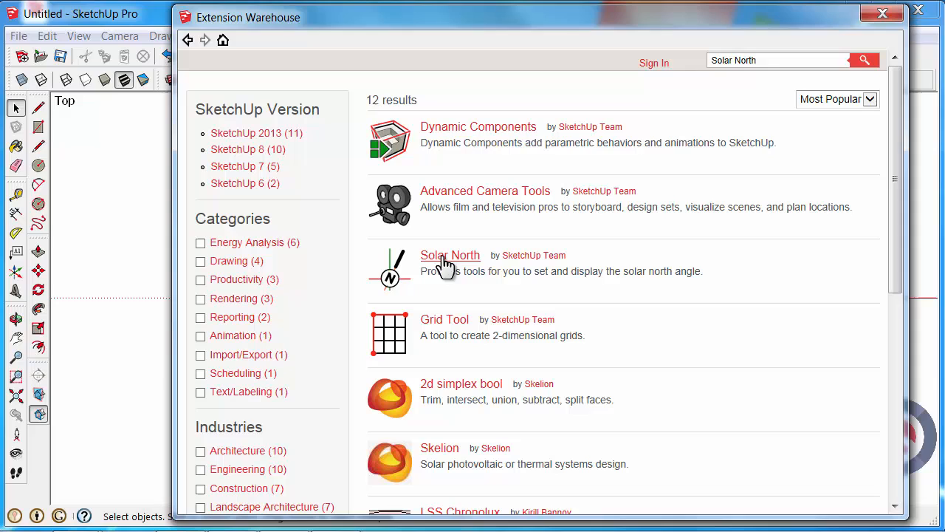
pyautogui.moveTo(476, 278)
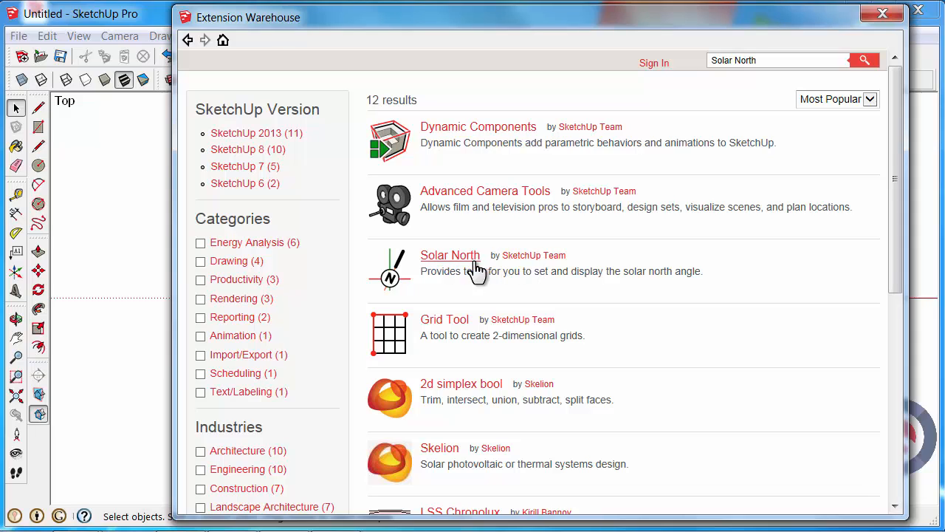
pyautogui.click(449, 254)
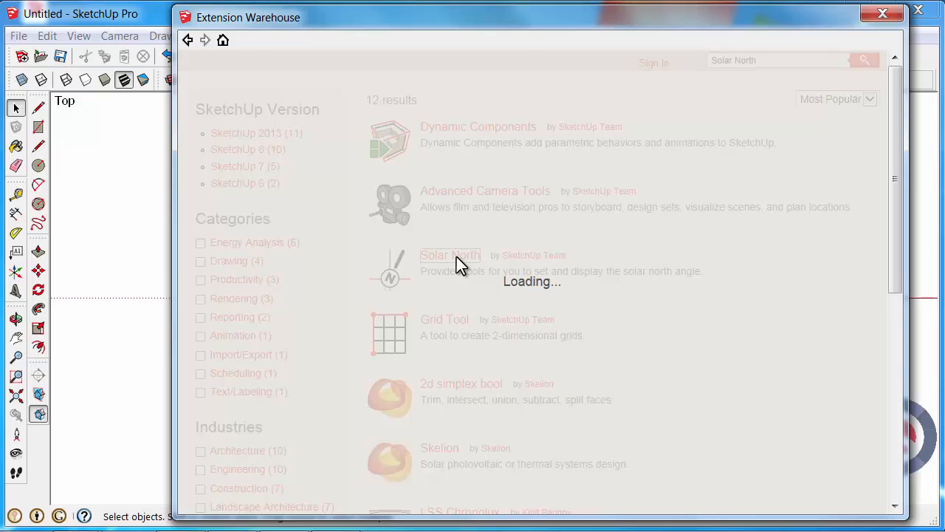
# - Scroll through the Solar North page's description, details and reviews
pyautogui.click(449, 254)
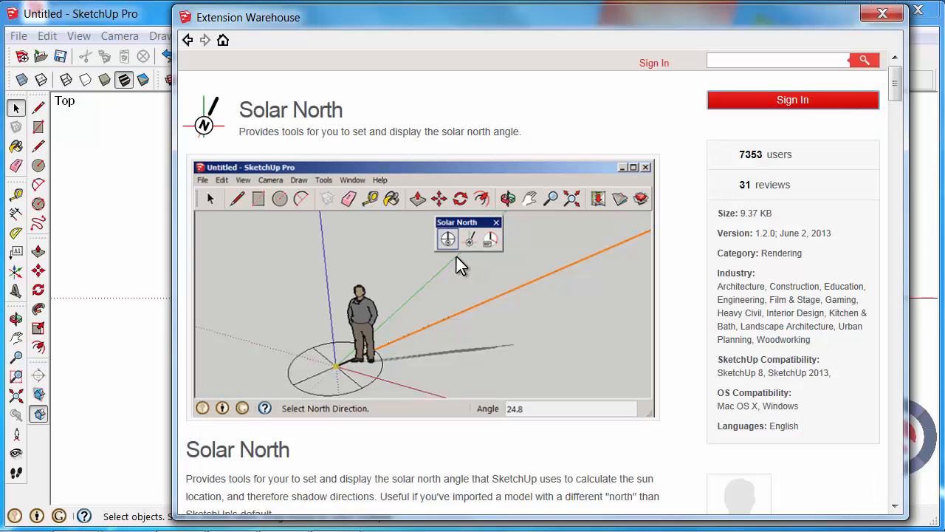
pyautogui.scroll(-3)
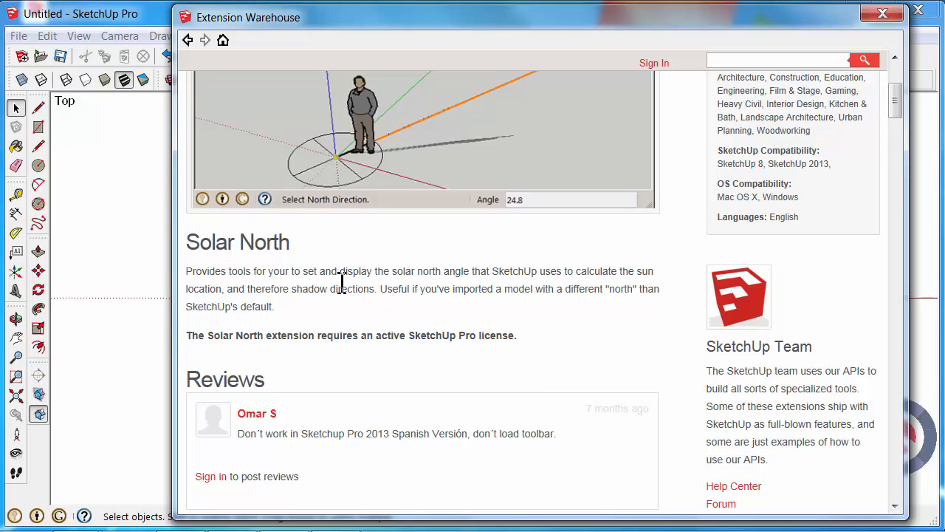
pyautogui.moveTo(358, 313)
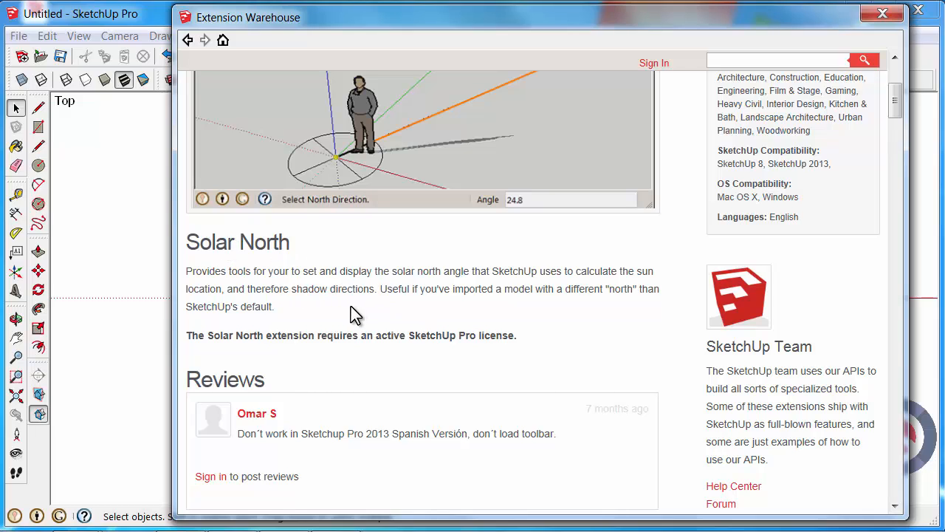
pyautogui.scroll(-3)
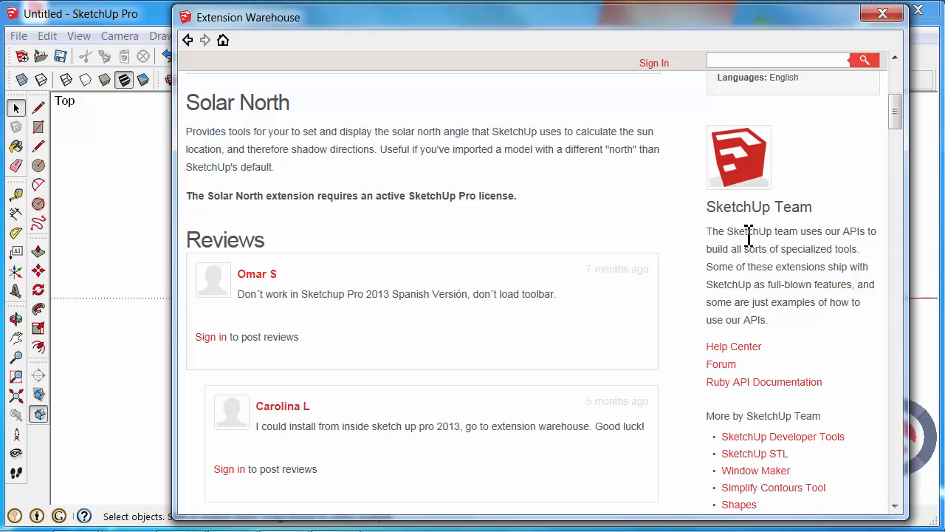
pyautogui.moveTo(822, 302)
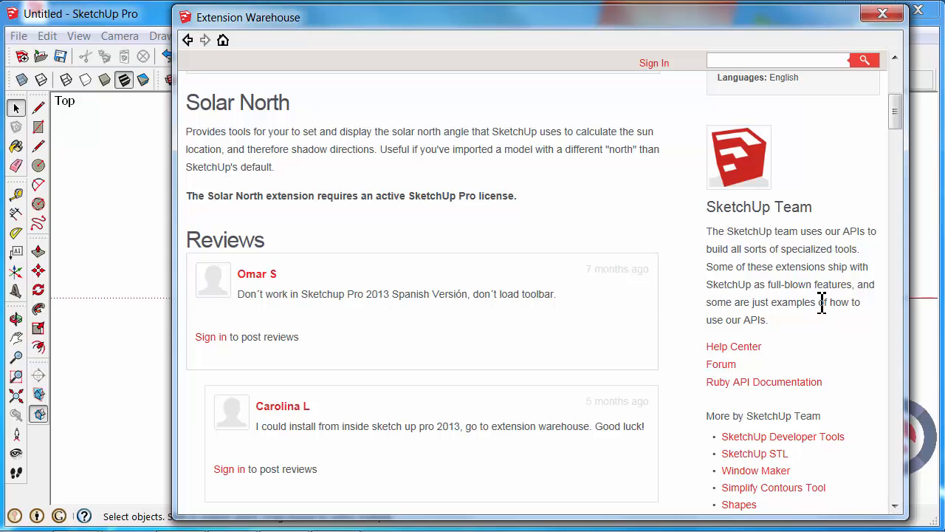
pyautogui.scroll(-3)
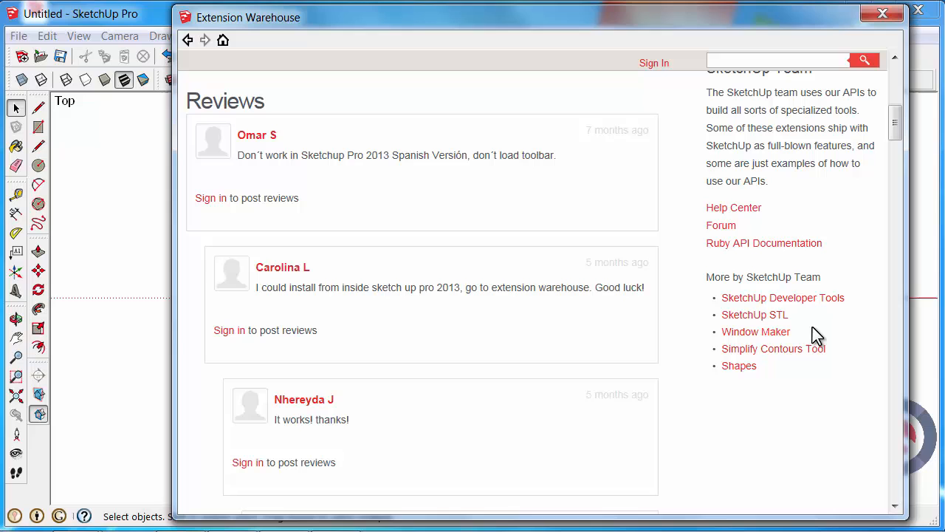
pyautogui.moveTo(722, 304)
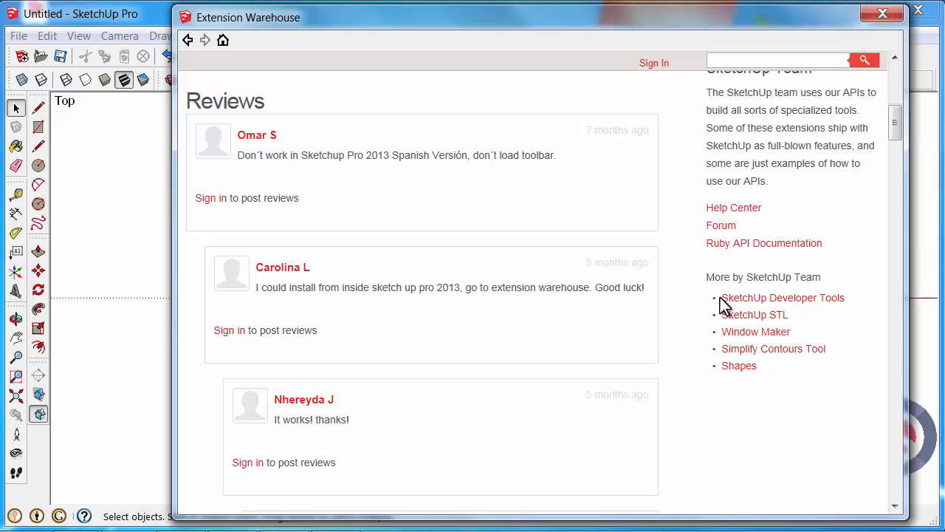
pyautogui.moveTo(746, 281)
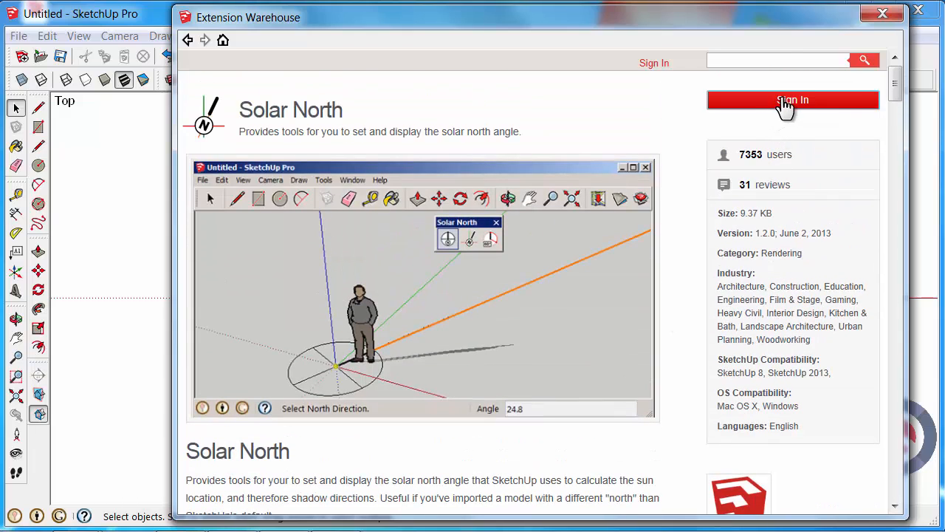
# - Sign in to the Warehouse and start the Solar North install
pyautogui.click(791, 100)
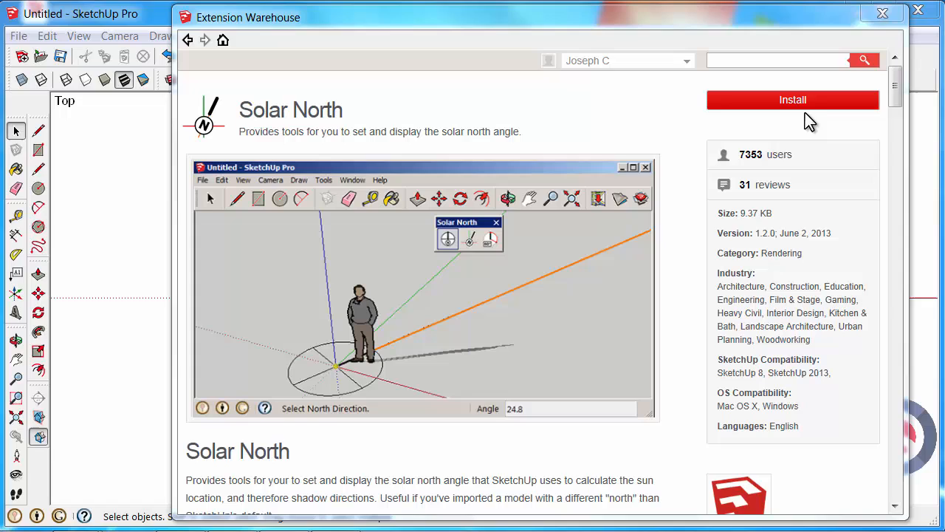
pyautogui.moveTo(791, 107)
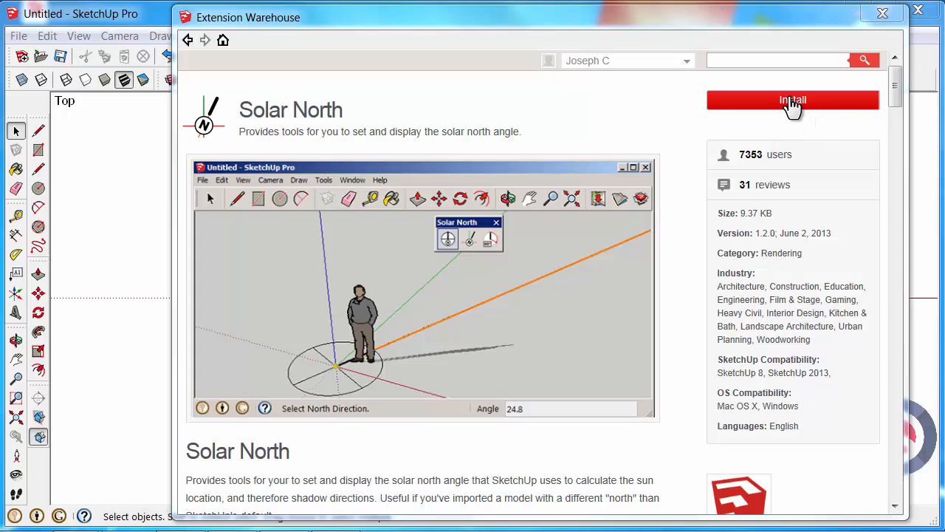
pyautogui.click(792, 101)
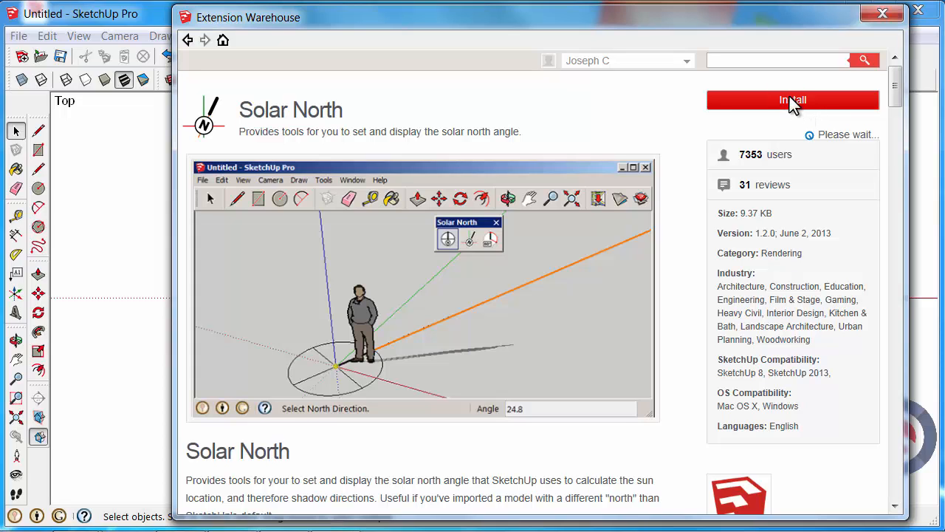
pyautogui.moveTo(786, 106)
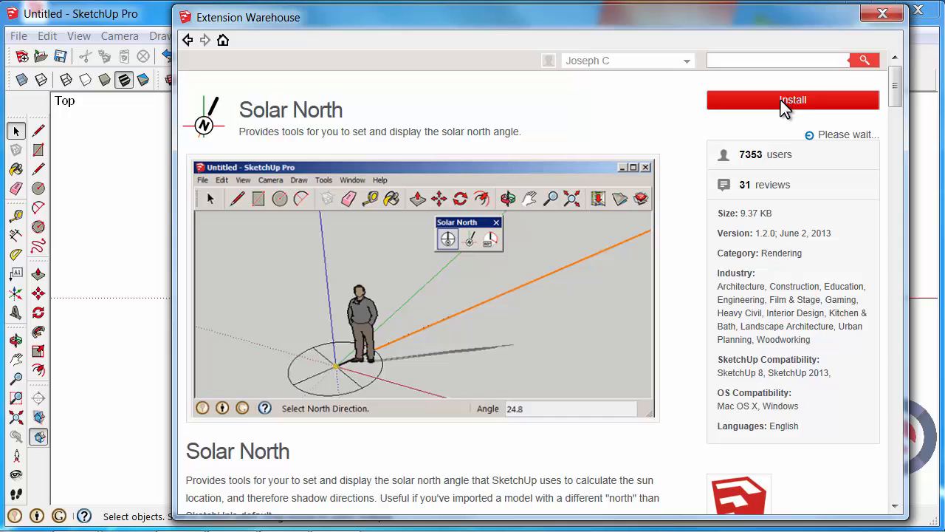
# - Answer Yes to the file-access warning to allow installing Solar North
pyautogui.click(792, 101)
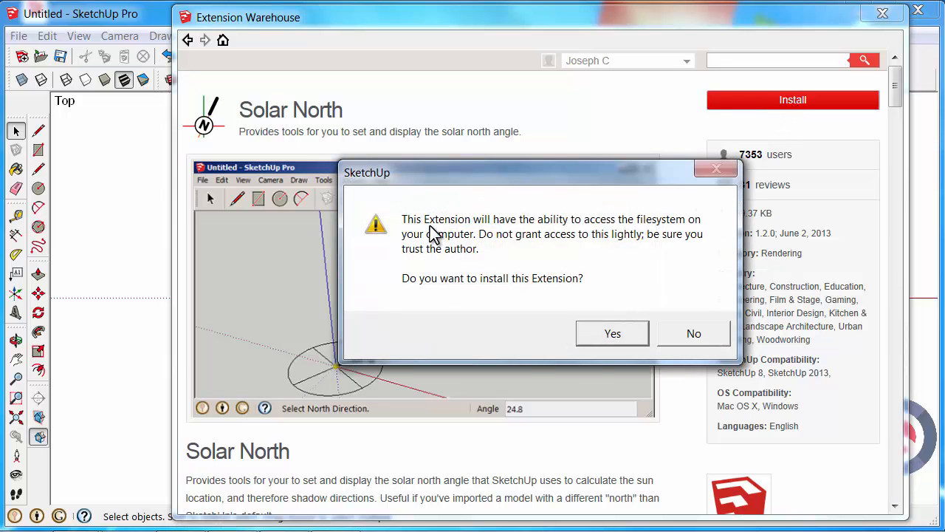
pyautogui.moveTo(537, 252)
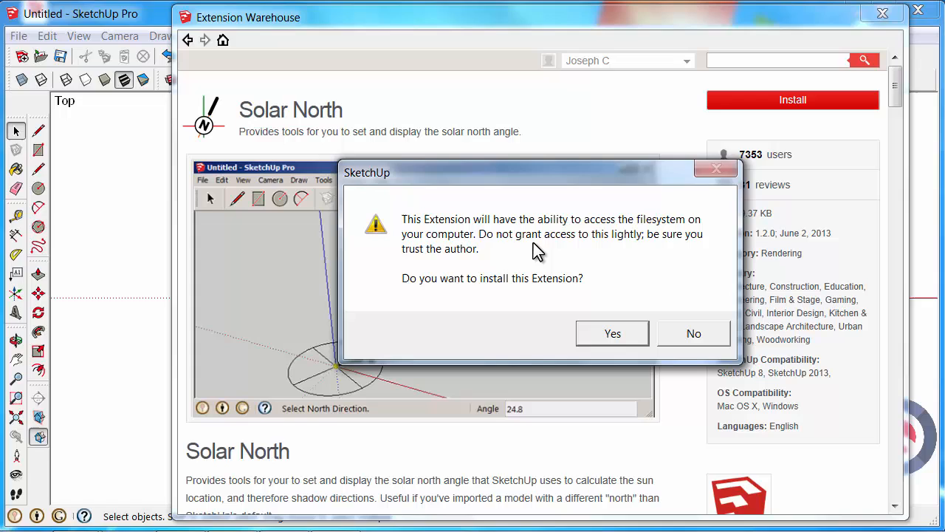
pyautogui.moveTo(546, 249)
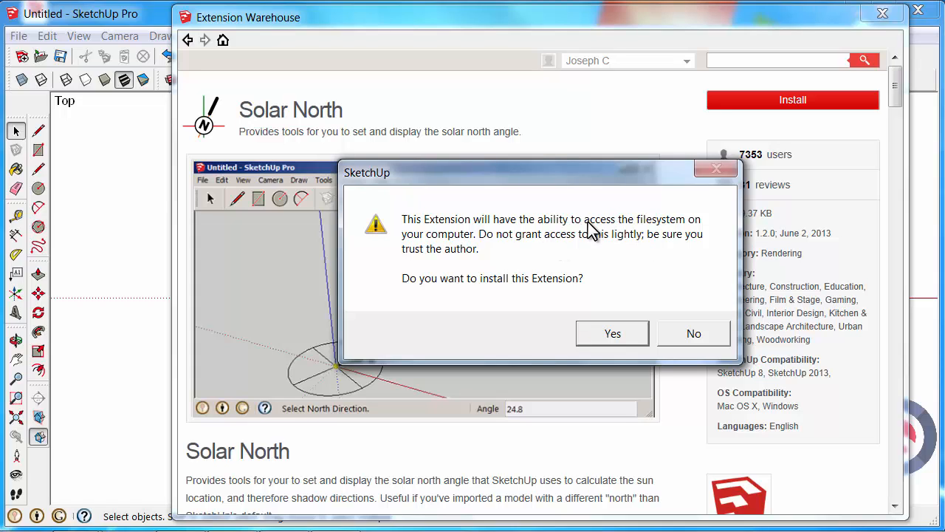
pyautogui.moveTo(668, 235)
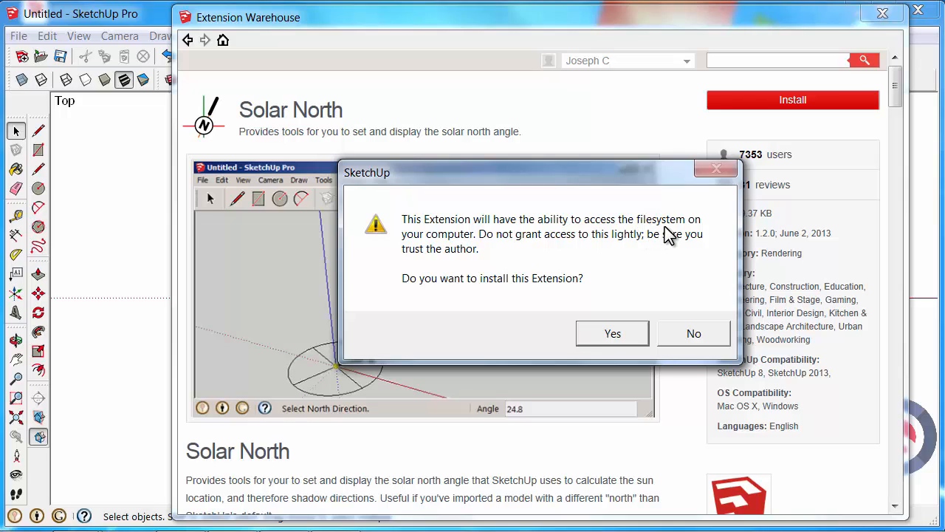
pyautogui.moveTo(656, 260)
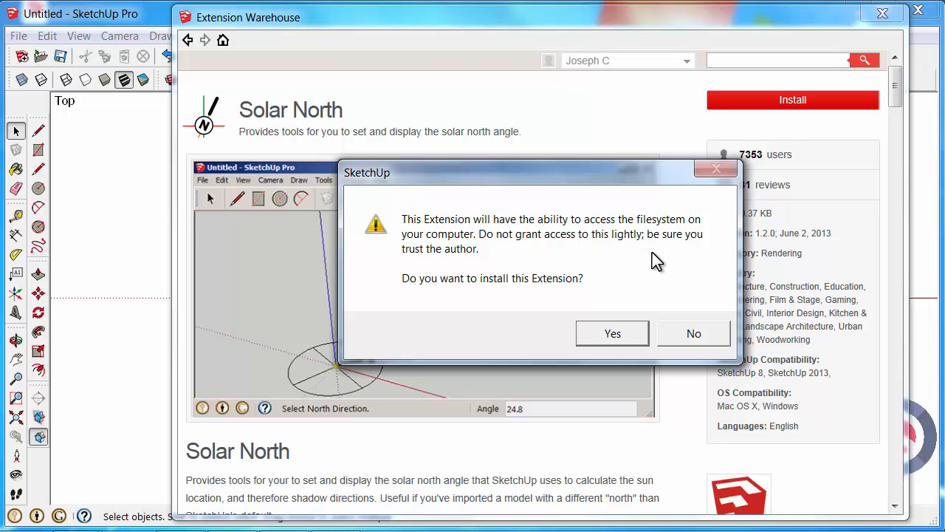
pyautogui.moveTo(435, 265)
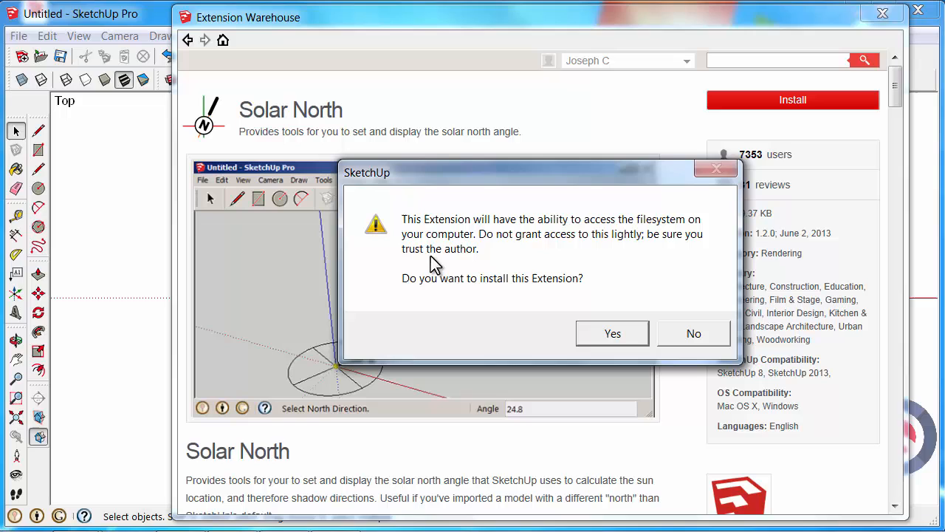
pyautogui.moveTo(502, 282)
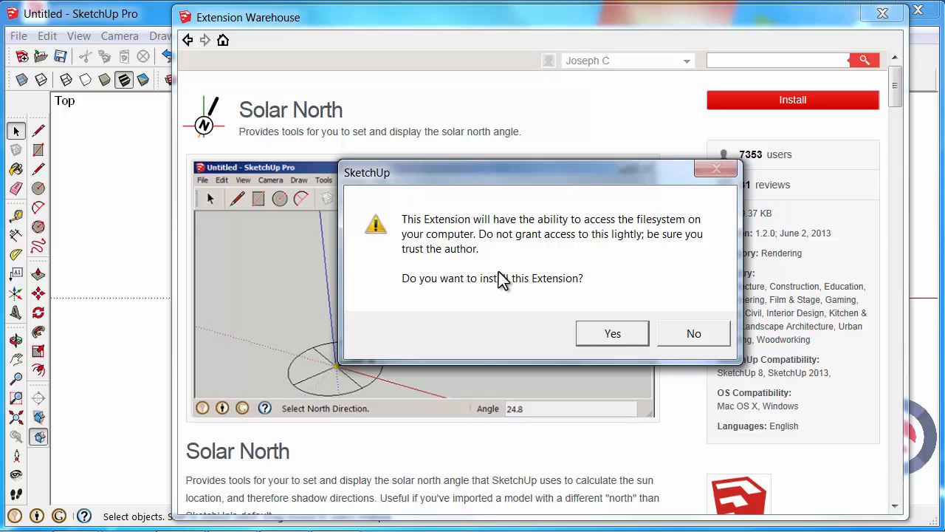
pyautogui.click(612, 334)
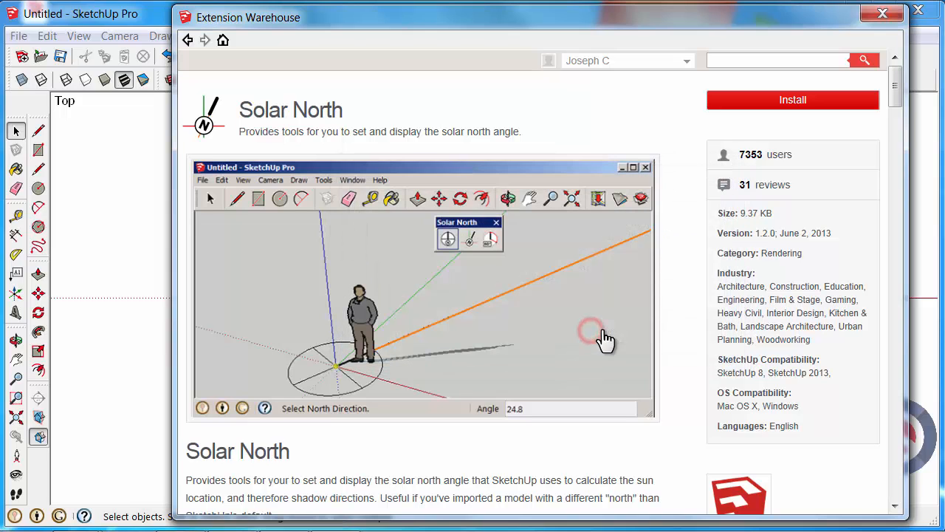
# - Dismiss the 'successfully installed' message for Solar North
pyautogui.click(792, 101)
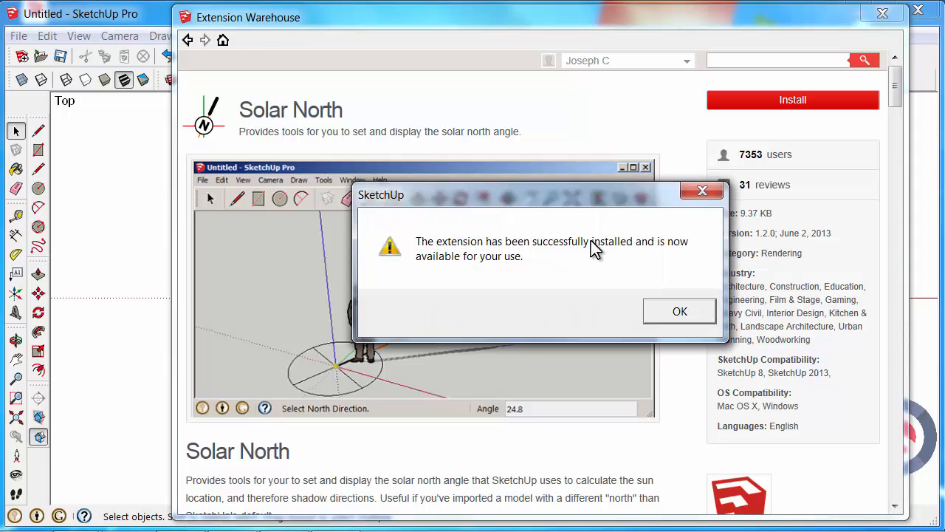
pyautogui.moveTo(635, 269)
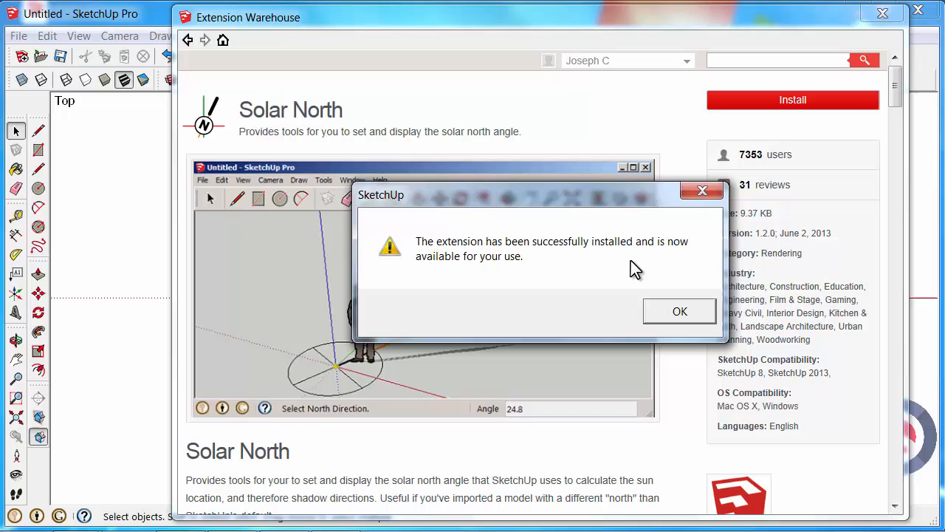
pyautogui.click(680, 311)
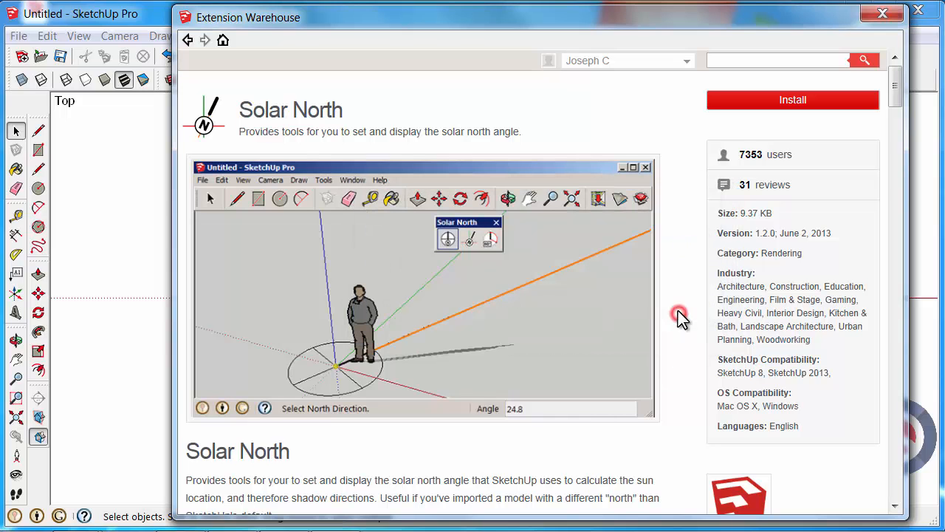
pyautogui.click(792, 101)
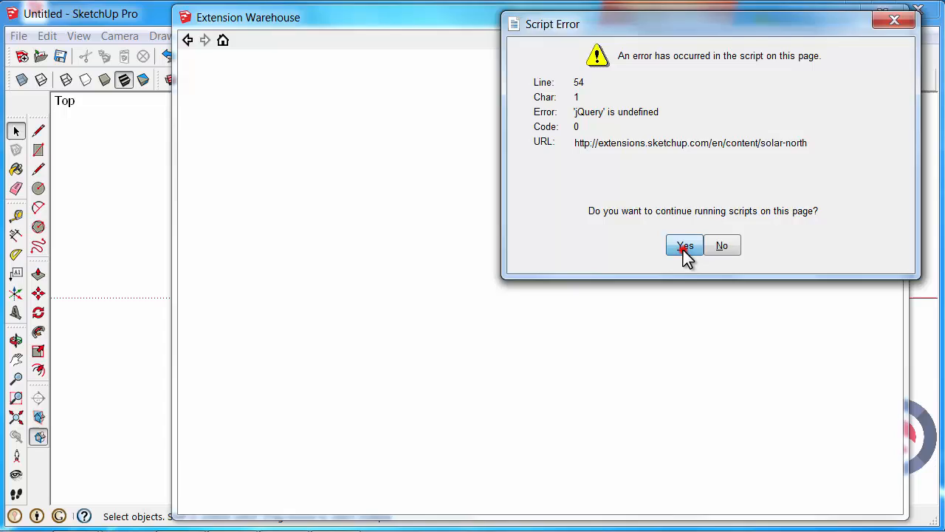
# - Keep running scripts, then turn on the Solar North toolbar in the Toolbars list
pyautogui.click(684, 245)
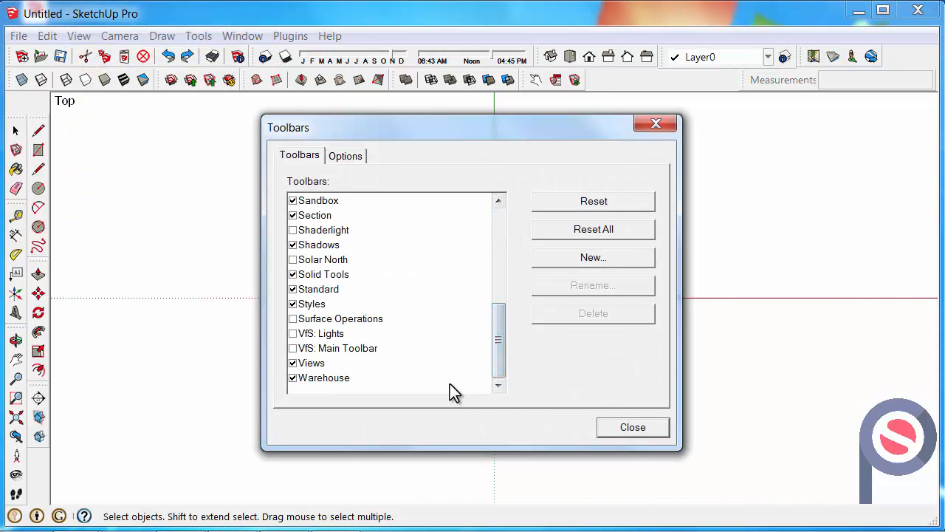
pyautogui.click(323, 260)
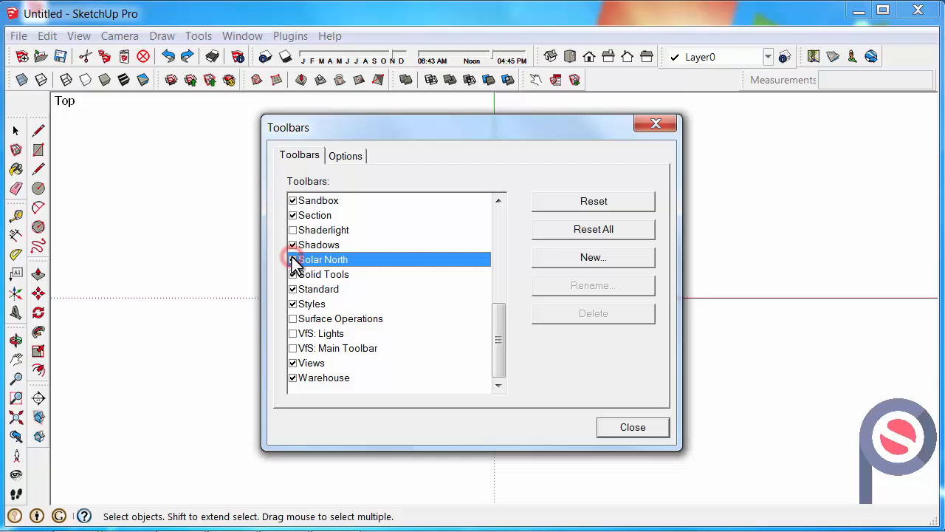
pyautogui.click(293, 260)
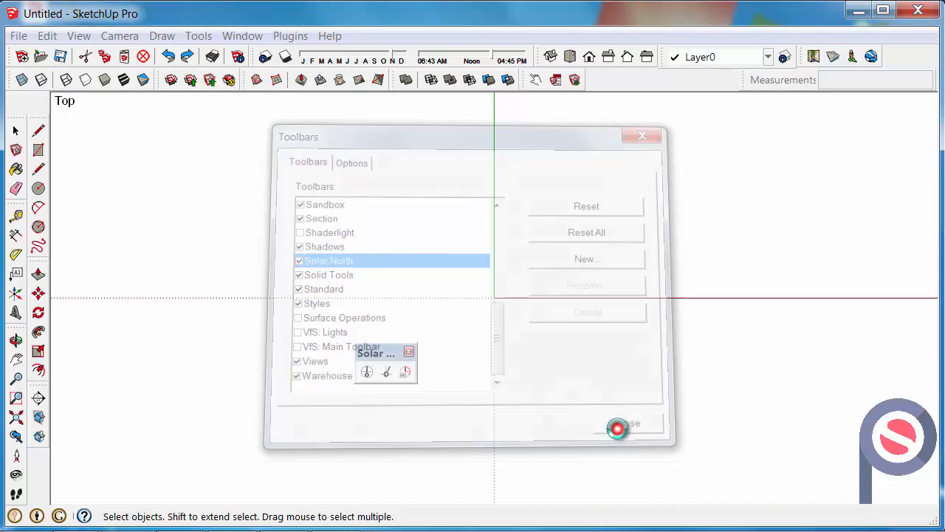
pyautogui.click(619, 429)
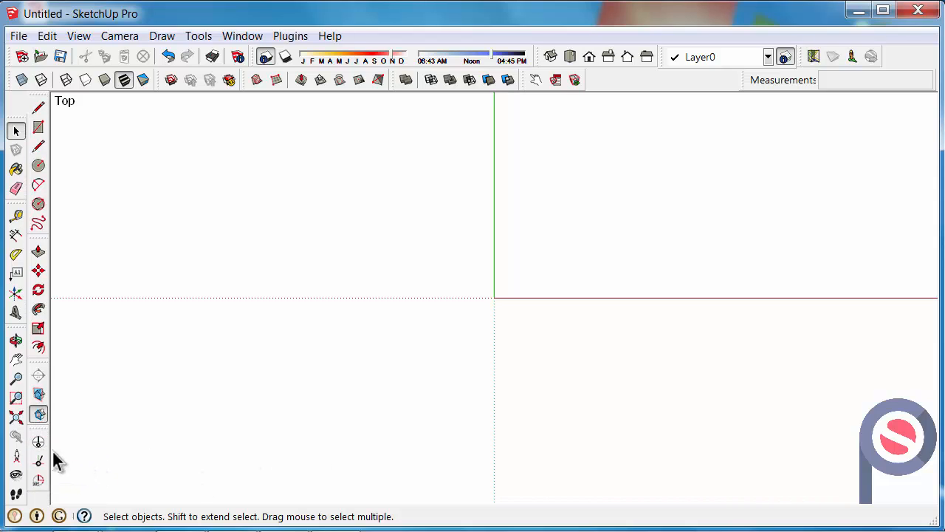
pyautogui.moveTo(16, 398)
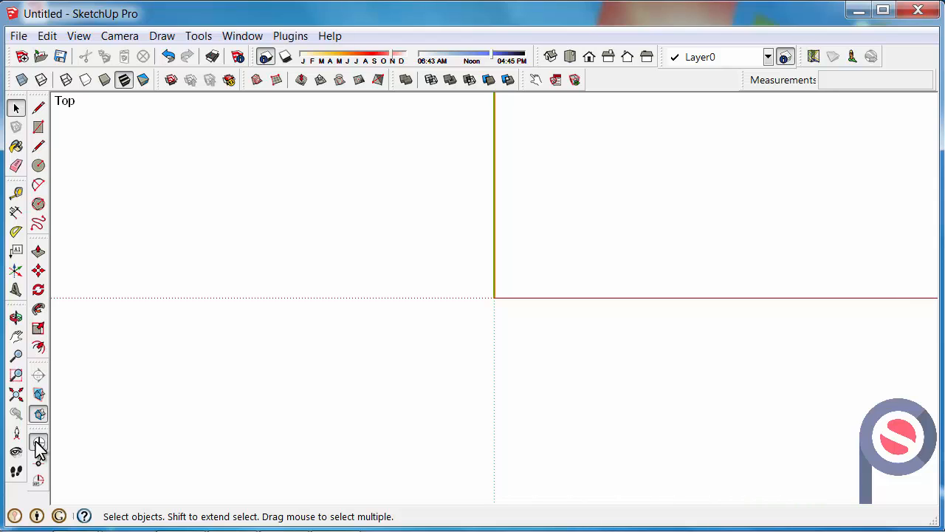
# - Use Set North, anchoring at the origin and fixing the new north angle
pyautogui.click(38, 443)
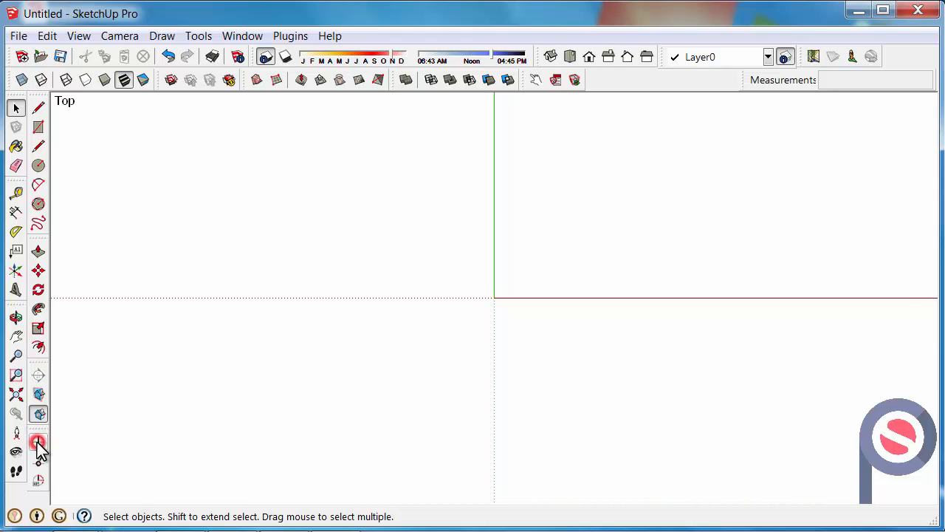
pyautogui.moveTo(38, 461)
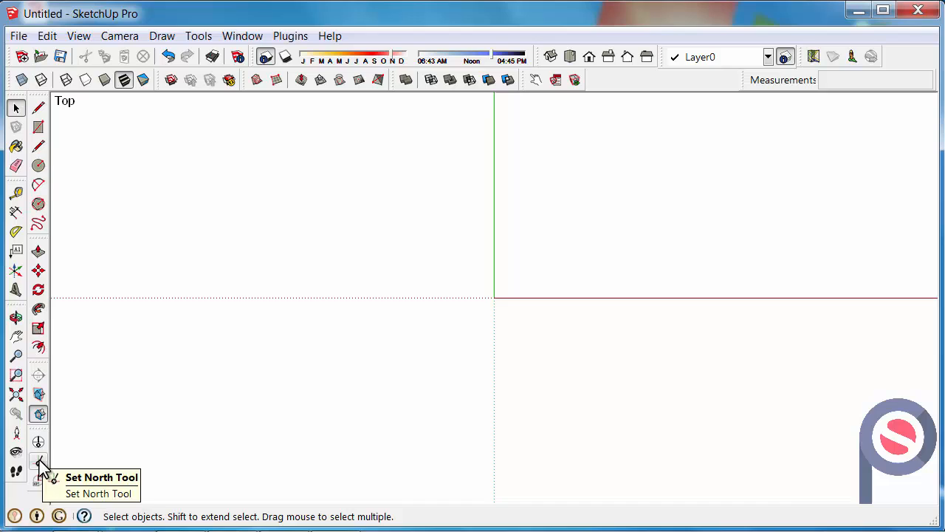
pyautogui.click(39, 464)
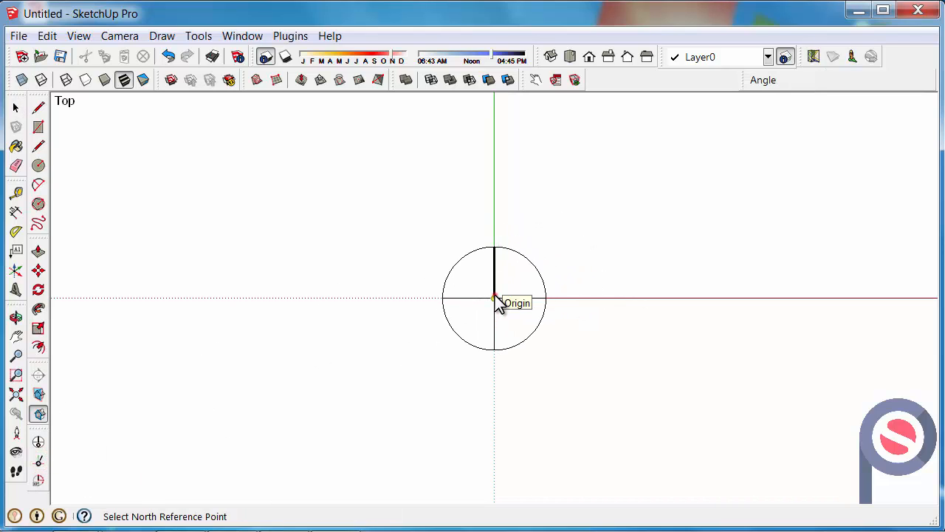
pyautogui.click(494, 298)
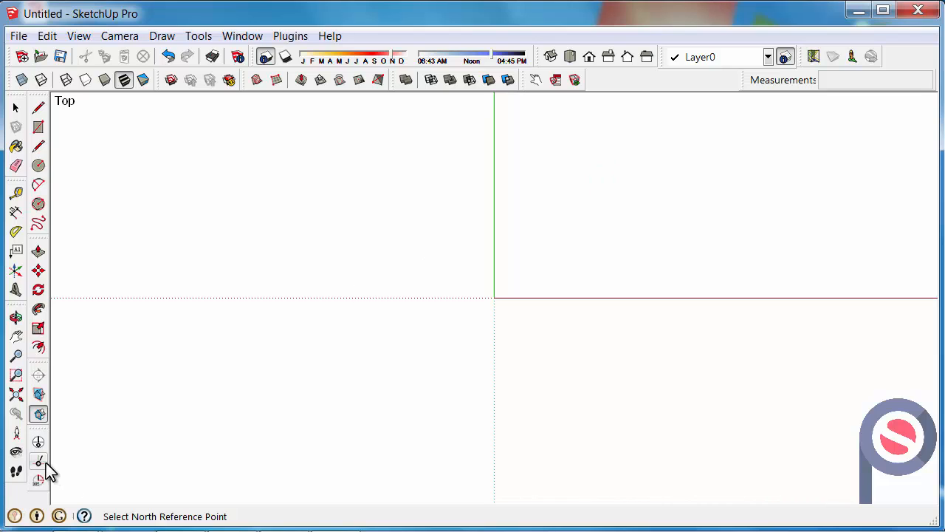
pyautogui.click(493, 298)
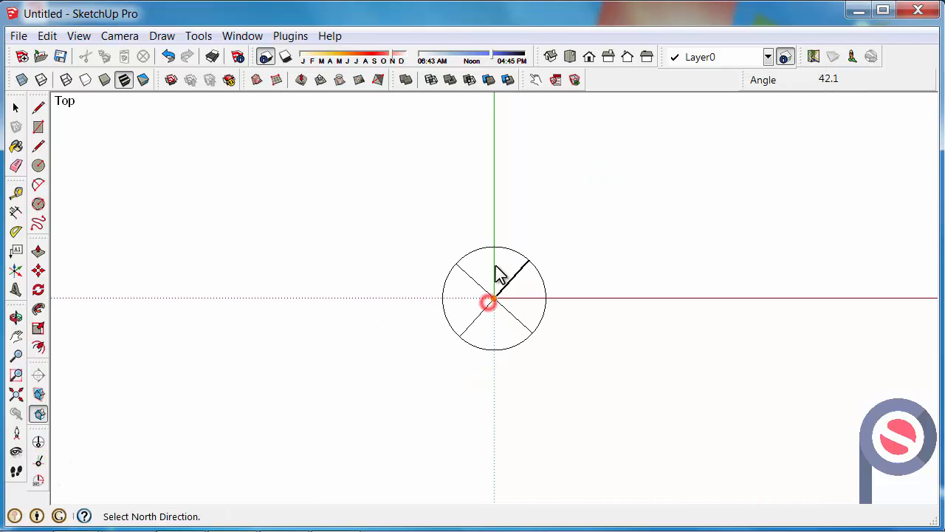
pyautogui.click(487, 303)
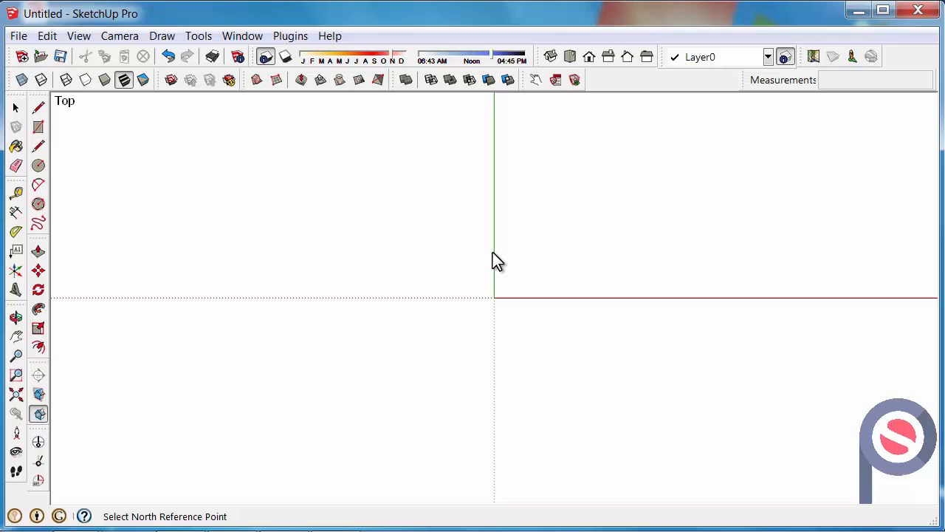
pyautogui.moveTo(360, 355)
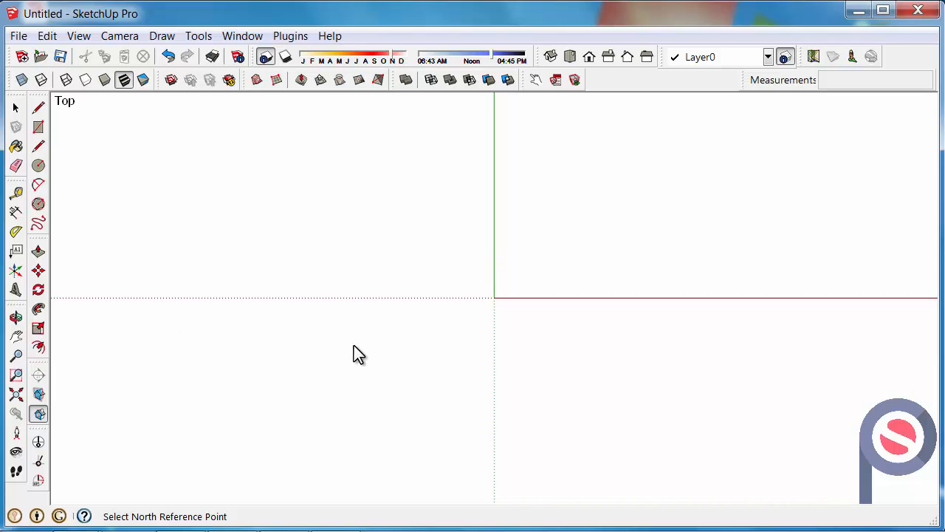
pyautogui.moveTo(431, 316)
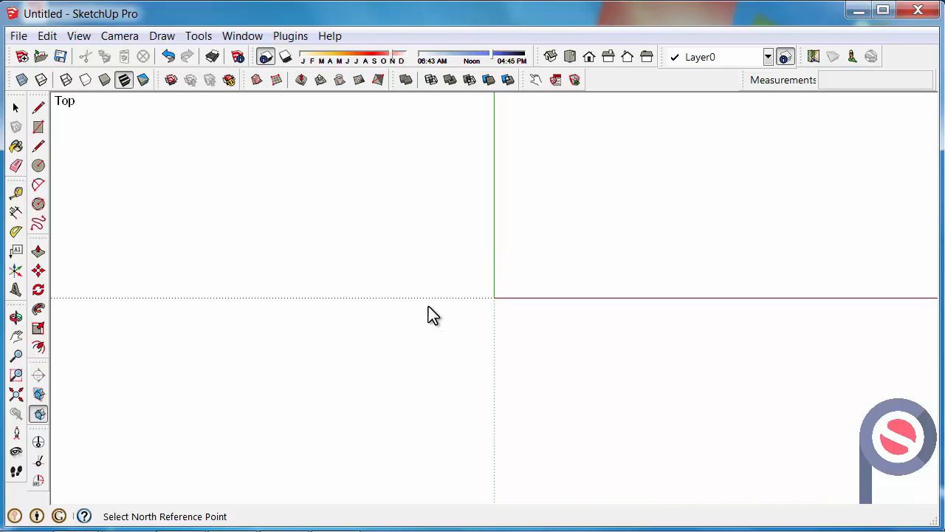
pyautogui.moveTo(286, 210)
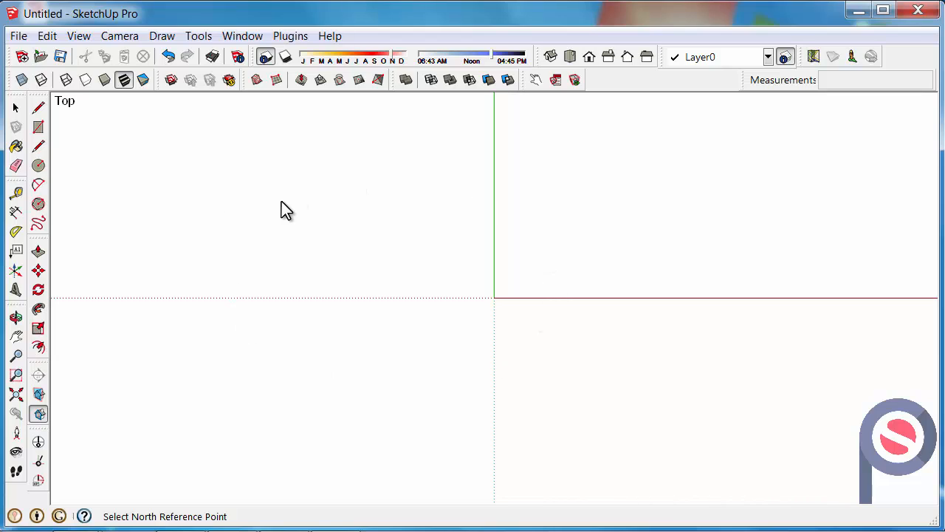
pyautogui.moveTo(234, 104)
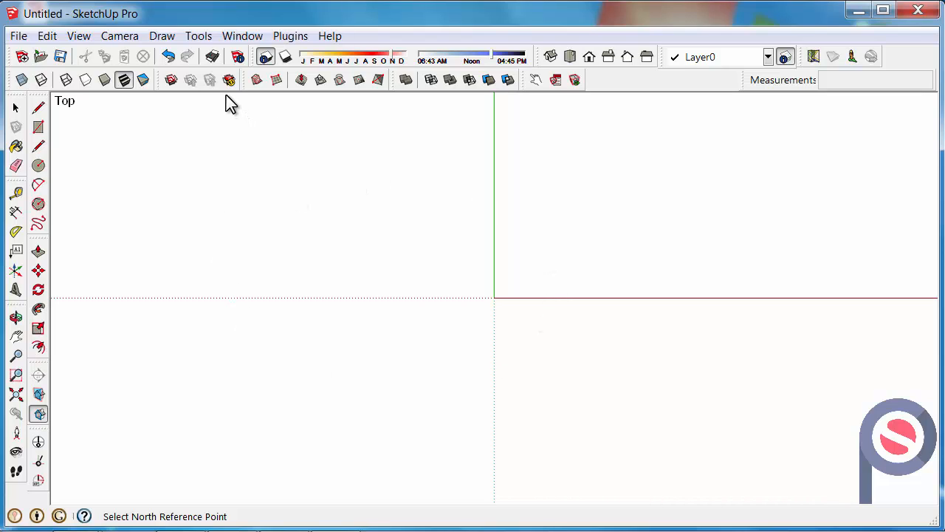
pyautogui.moveTo(741, 365)
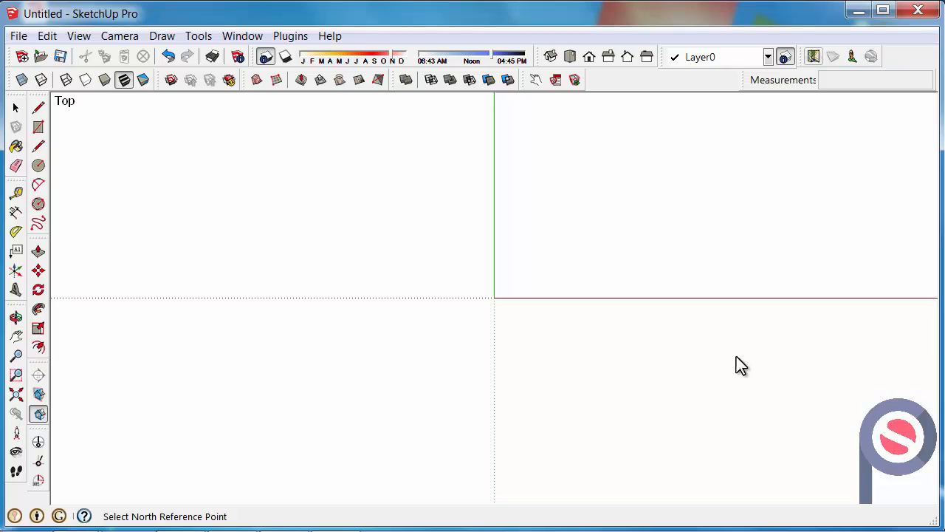
pyautogui.moveTo(720, 443)
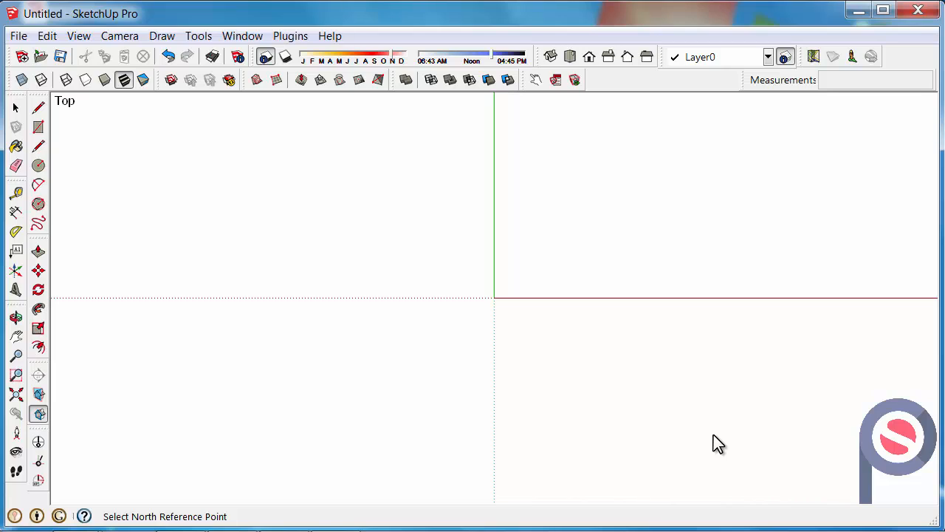
pyautogui.moveTo(588, 287)
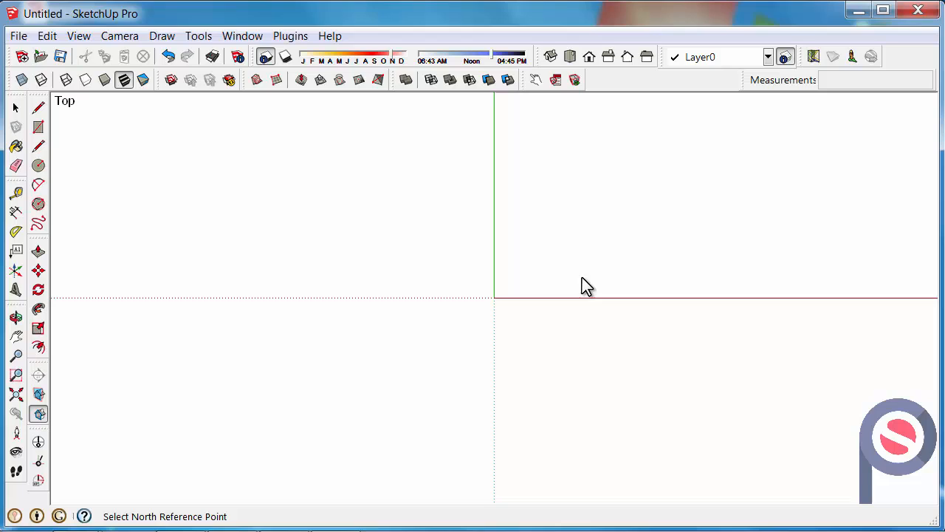
pyautogui.moveTo(533, 254)
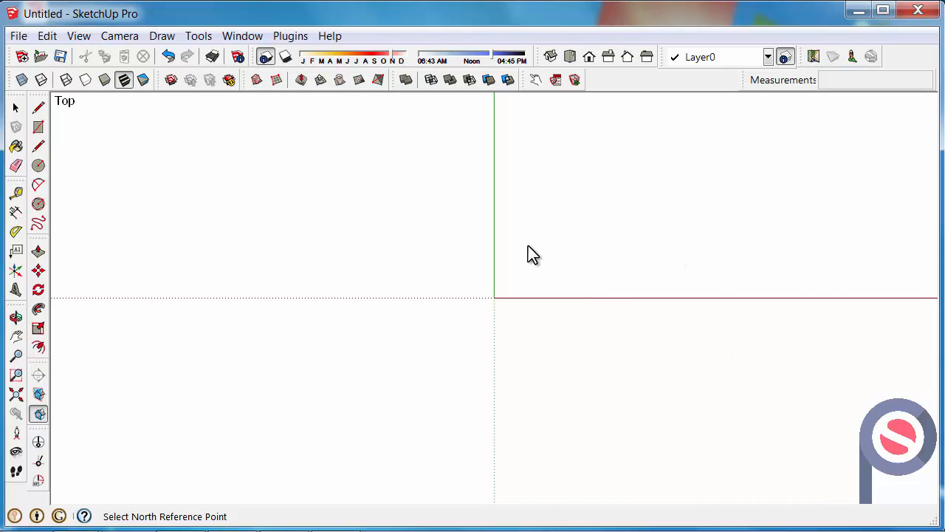
pyautogui.moveTo(415, 323)
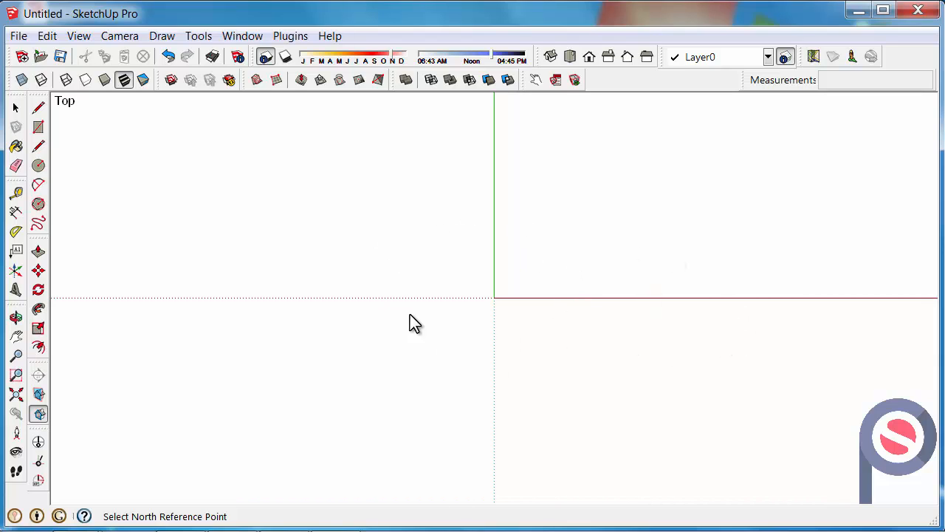
pyautogui.moveTo(443, 242)
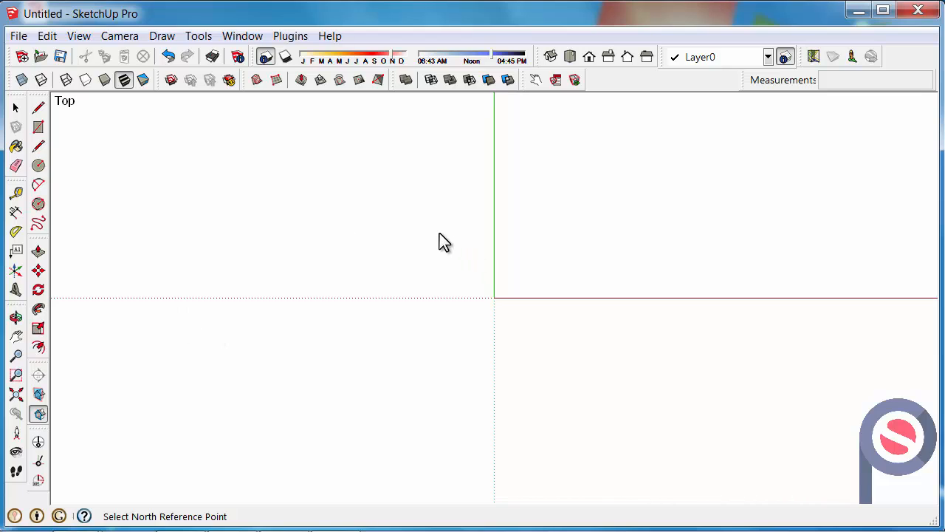
pyautogui.moveTo(570, 408)
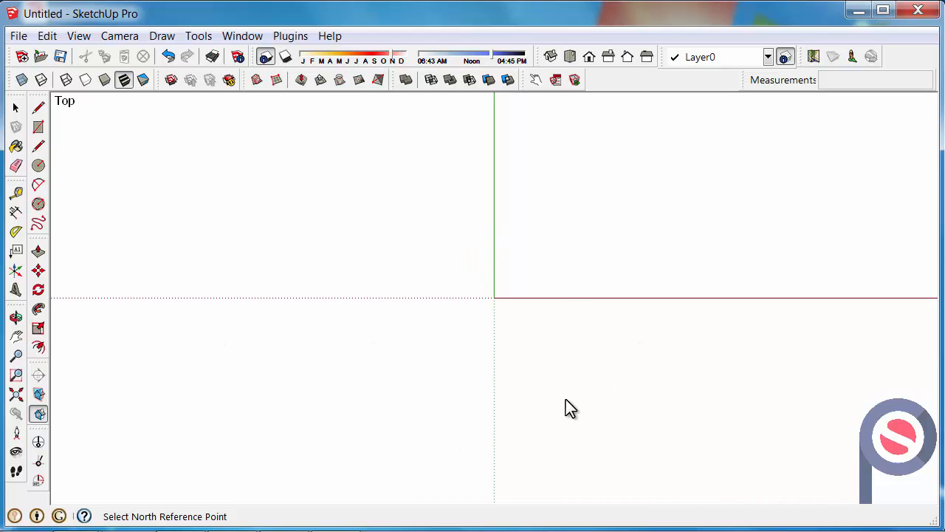
pyautogui.moveTo(177, 391)
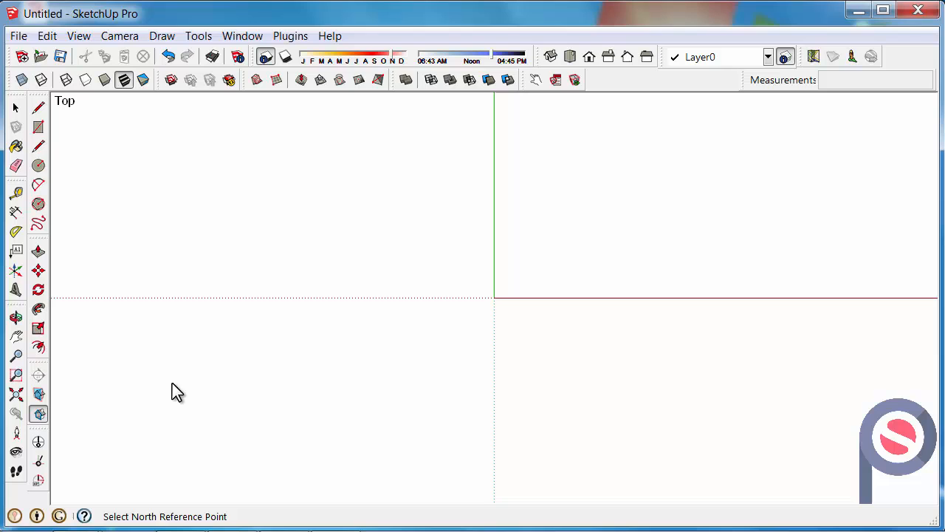
pyautogui.moveTo(205, 508)
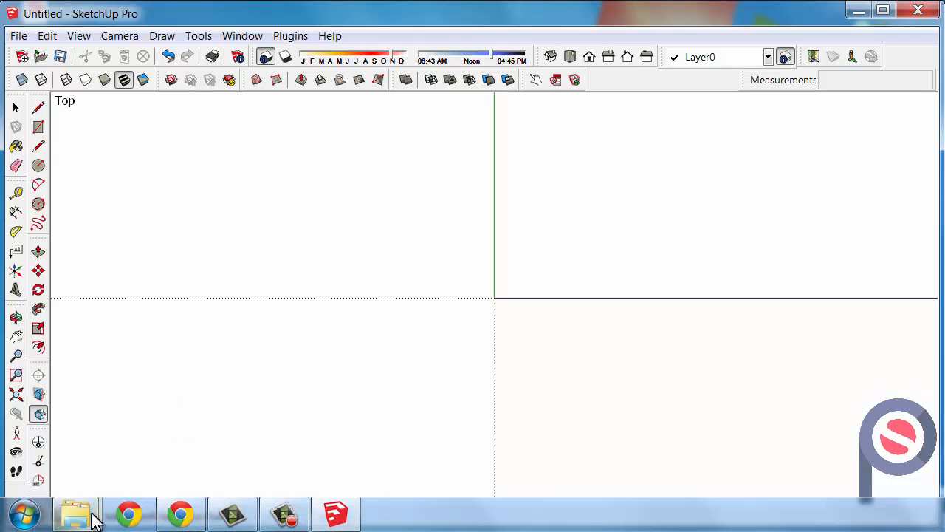
# - Copy the selected makefaces11.rb and SimplifyContours.rb files in Explorer
pyautogui.click(74, 514)
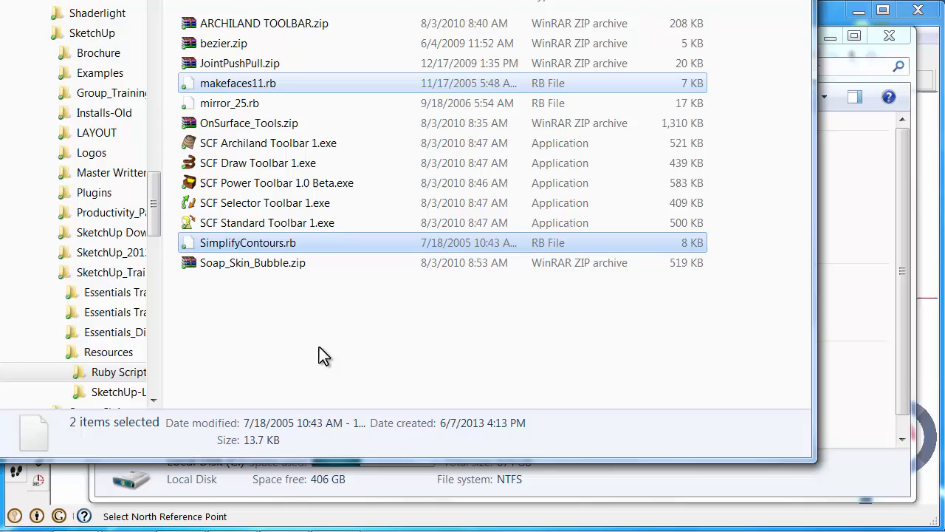
pyautogui.rightClick(248, 242)
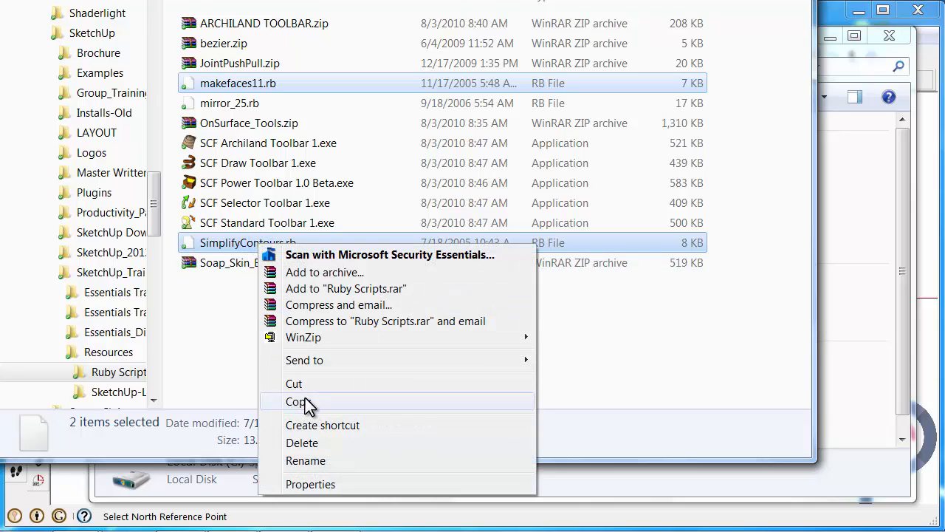
pyautogui.click(296, 402)
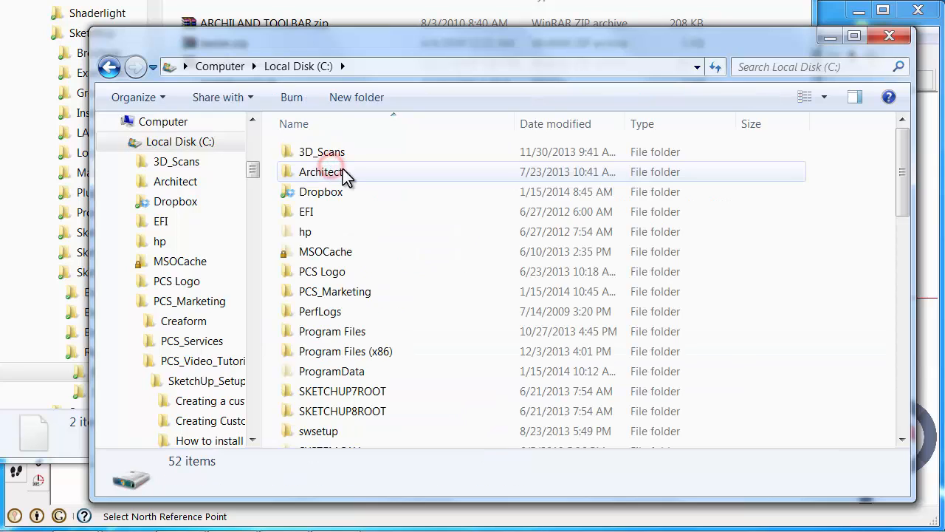
# - Browse to Program Files (x86) > SketchUp > SketchUp 2013 > Plugins
pyautogui.doubleClick(345, 351)
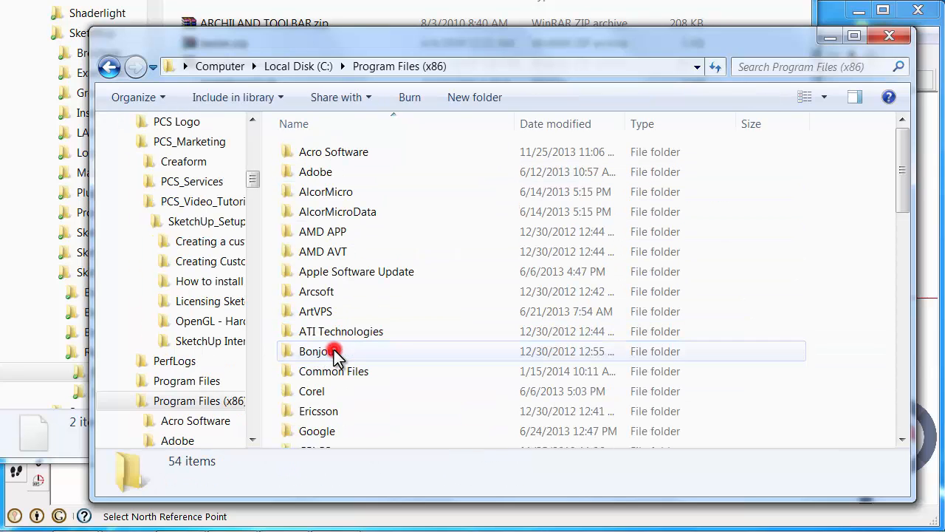
pyautogui.scroll(-3)
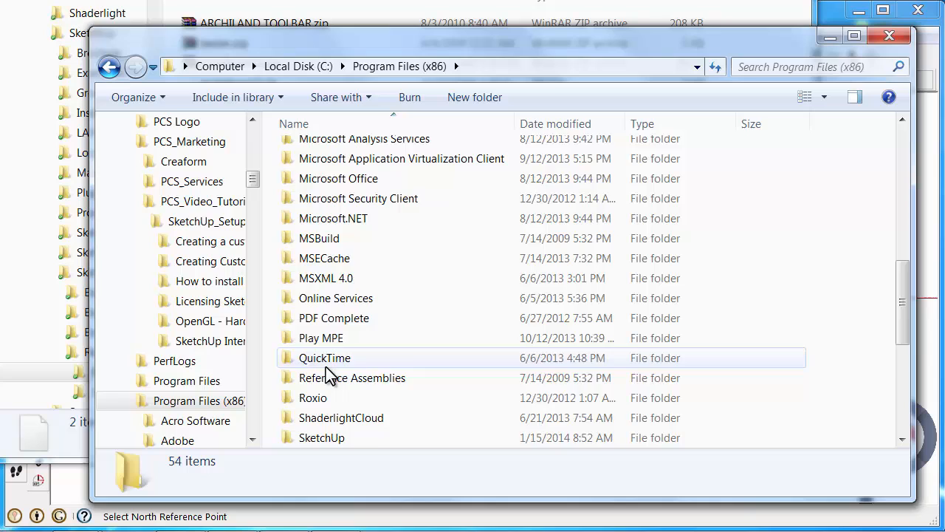
pyautogui.scroll(-3)
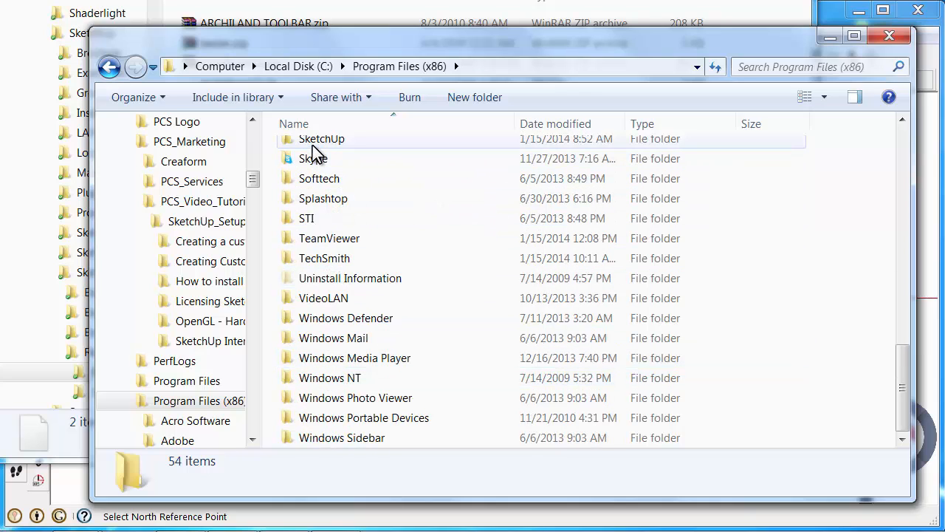
pyautogui.doubleClick(322, 139)
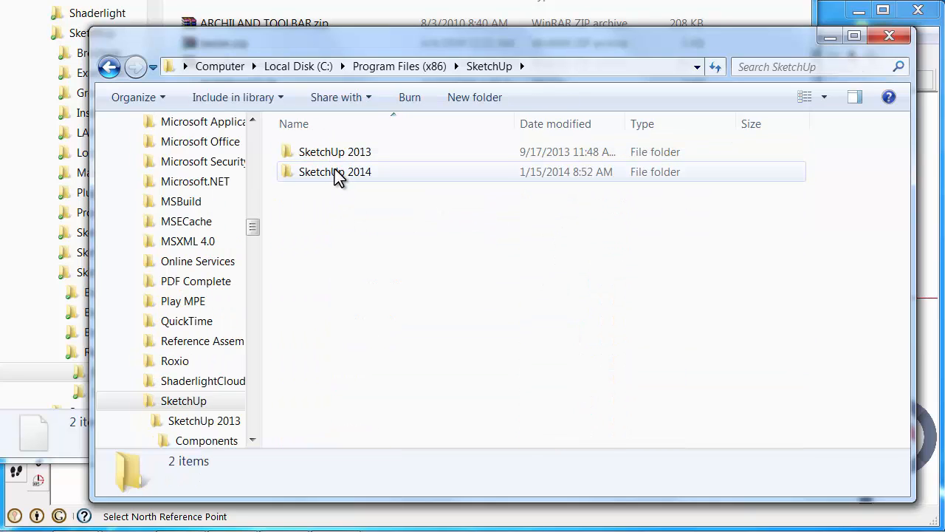
pyautogui.moveTo(310, 177)
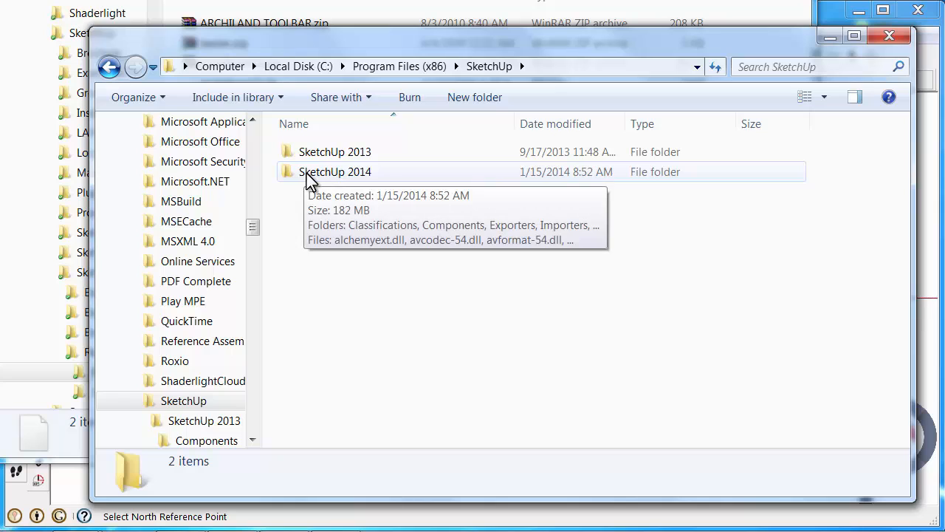
pyautogui.moveTo(318, 174)
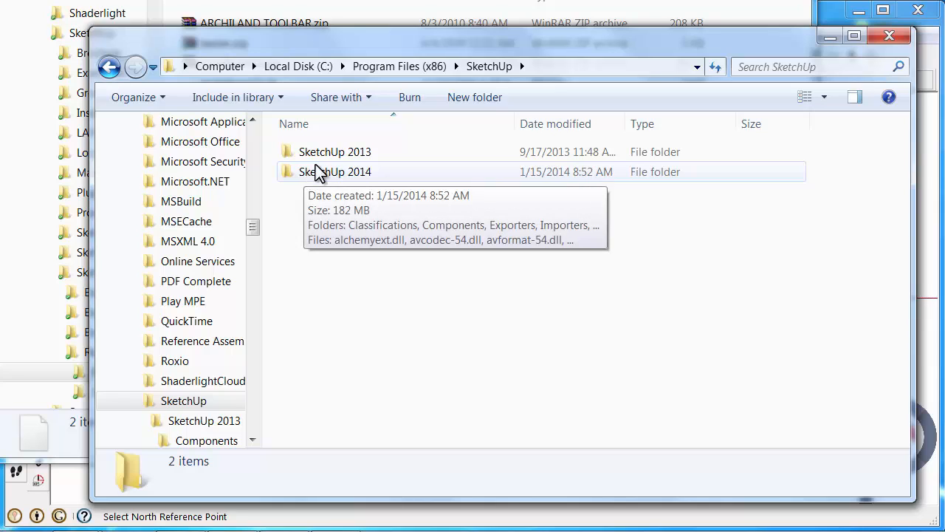
pyautogui.doubleClick(334, 150)
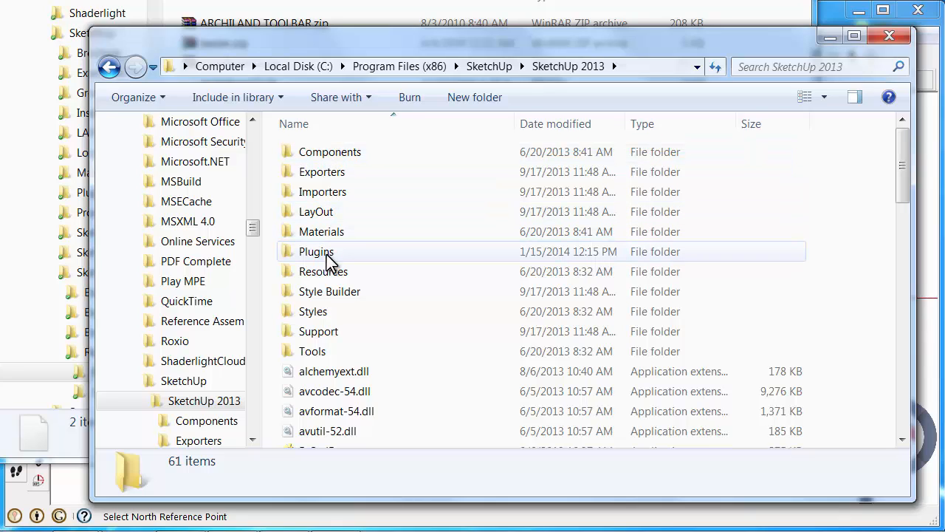
pyautogui.moveTo(316, 251)
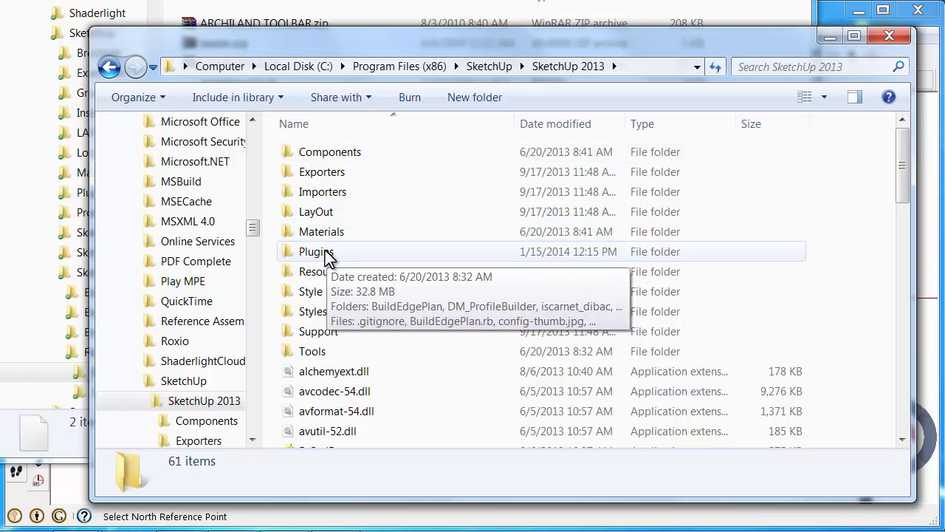
pyautogui.doubleClick(316, 251)
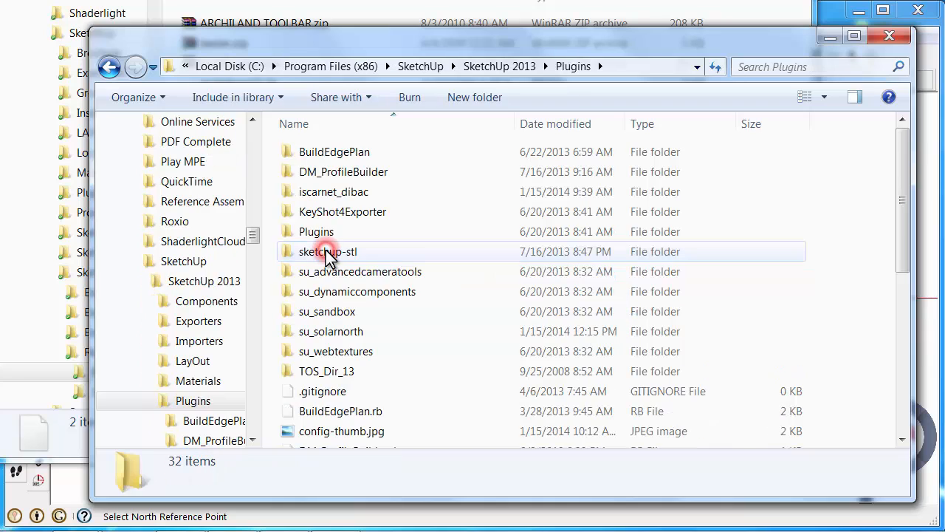
# - Paste both scripts, replacing makefaces11.rb, and minimize Explorer back to SketchUp
pyautogui.scroll(-3)
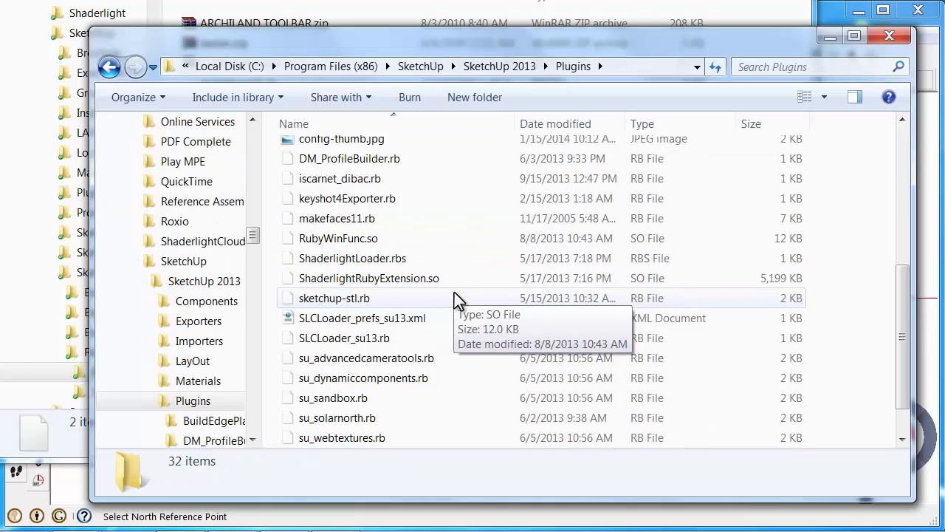
pyautogui.scroll(-3)
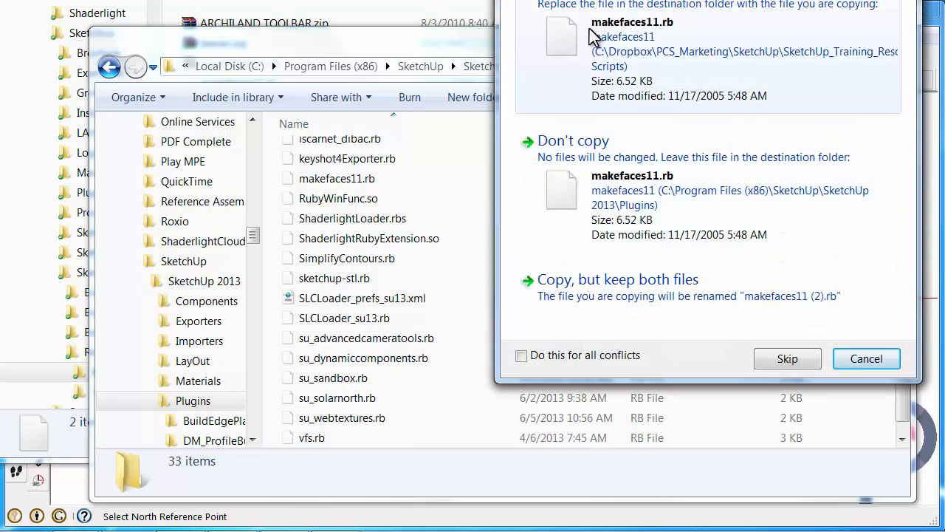
pyautogui.click(787, 359)
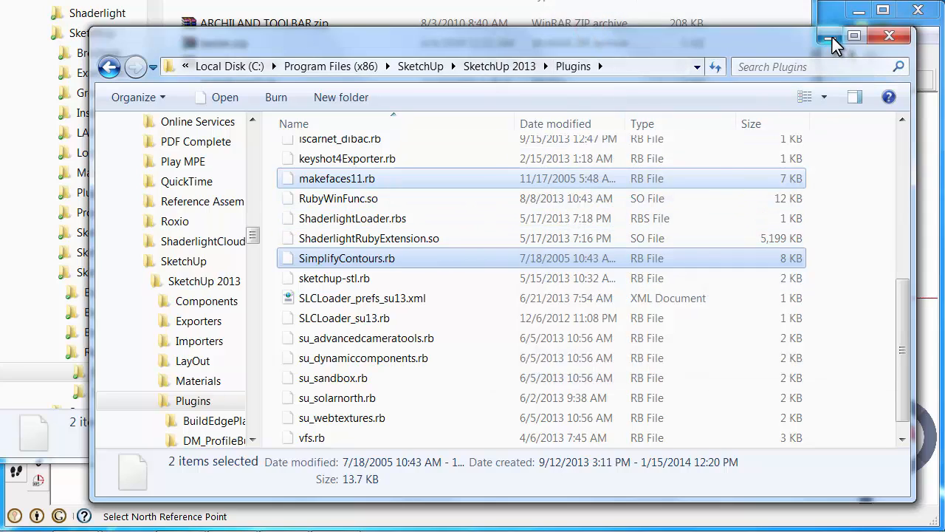
pyautogui.click(828, 35)
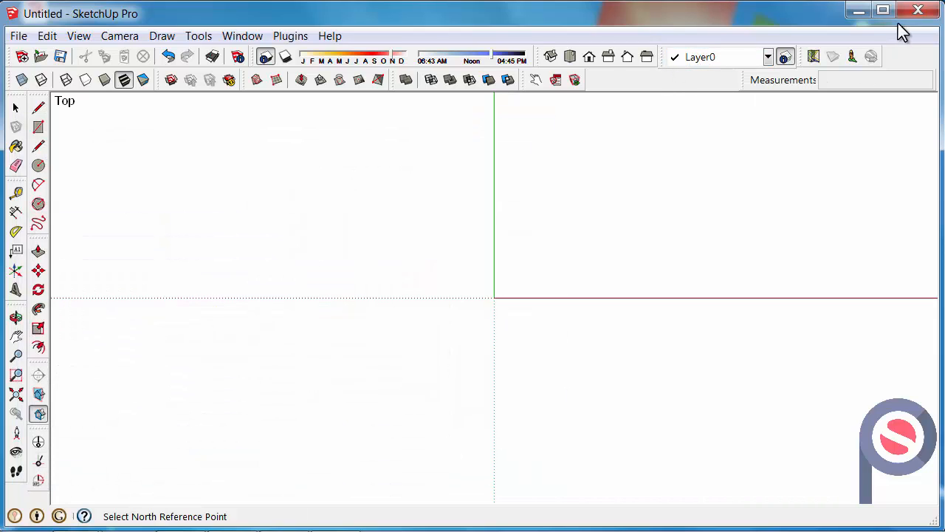
# - Quit SketchUp without saving the empty model and relaunch it from the desktop shortcut
pyautogui.click(918, 9)
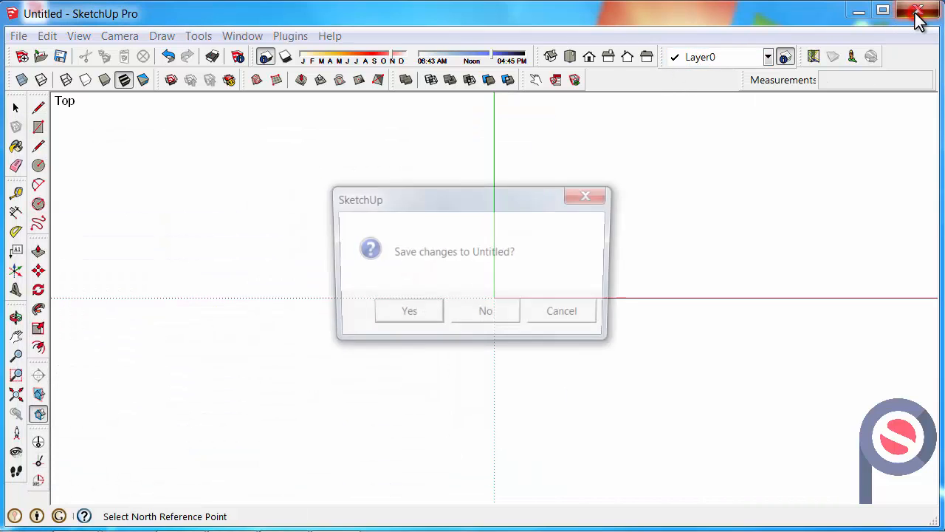
pyautogui.click(484, 310)
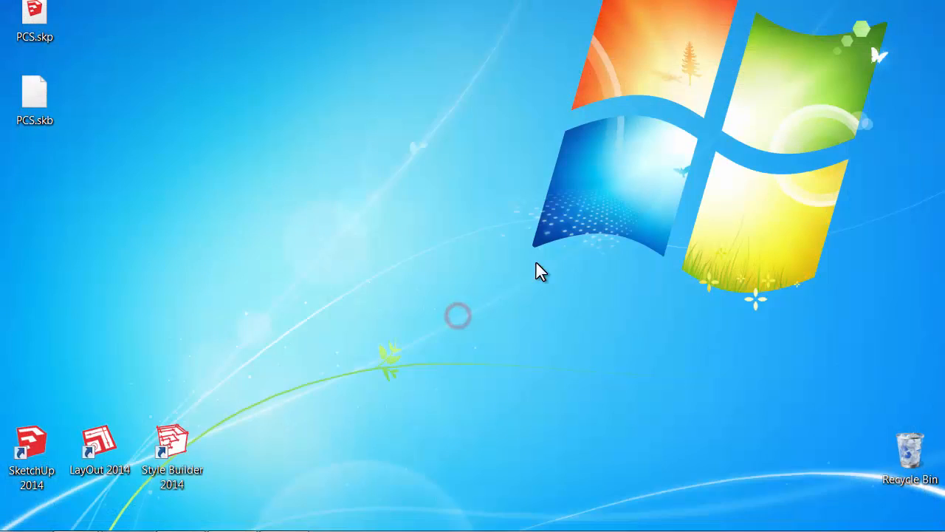
pyautogui.doubleClick(33, 436)
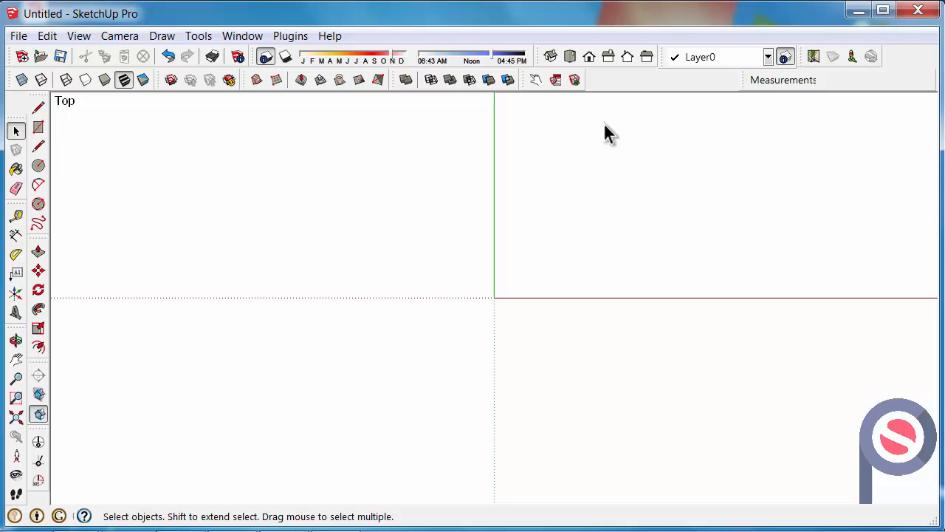
pyautogui.moveTo(360, 178)
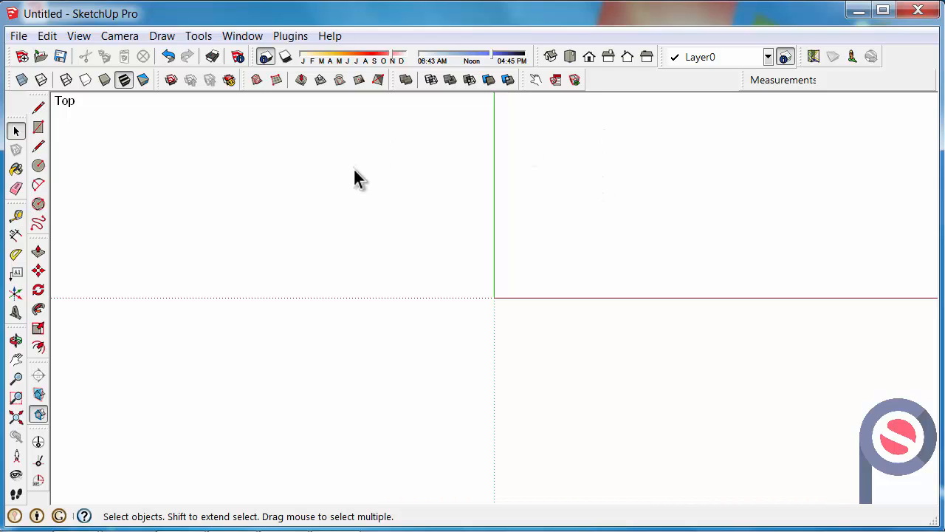
# - Draw a rectangle in the top view and erase the inner edges, leaving an L-shaped outline
pyautogui.click(38, 128)
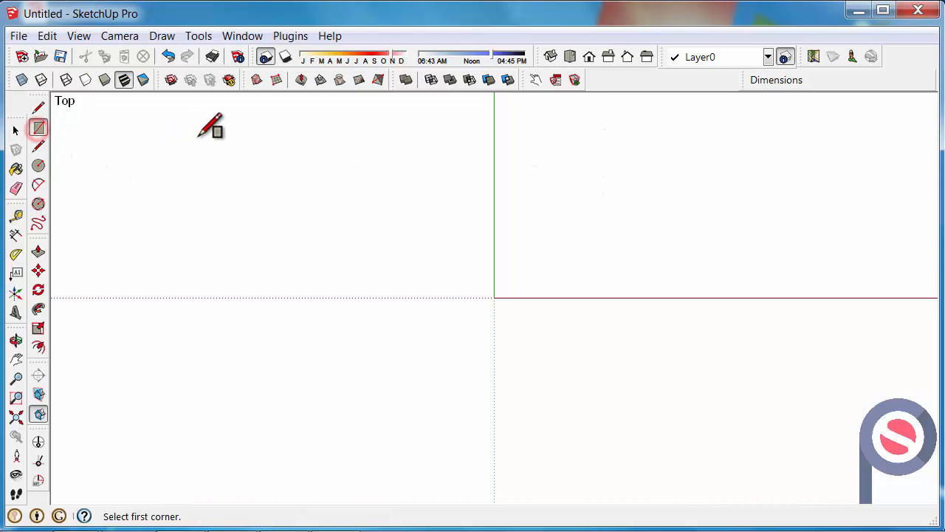
pyautogui.moveTo(210, 126); pyautogui.dragTo(588, 420)
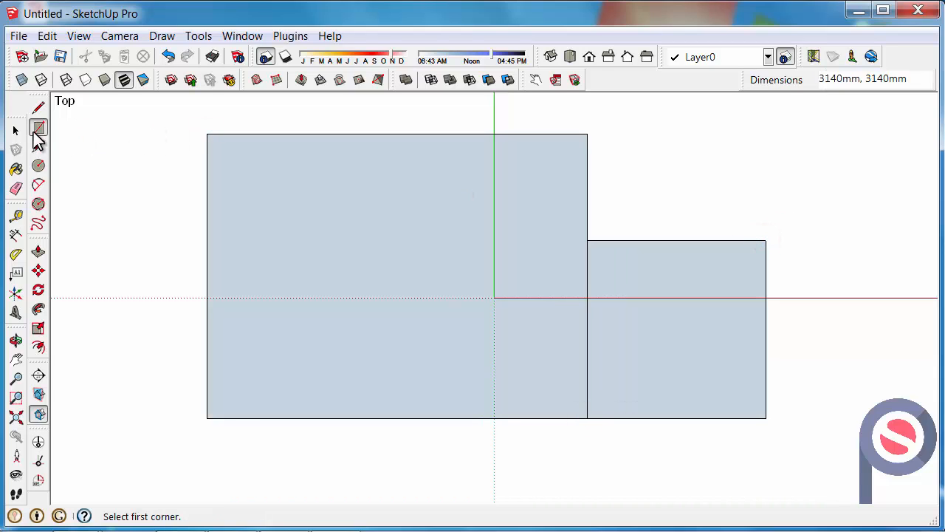
pyautogui.click(539, 314)
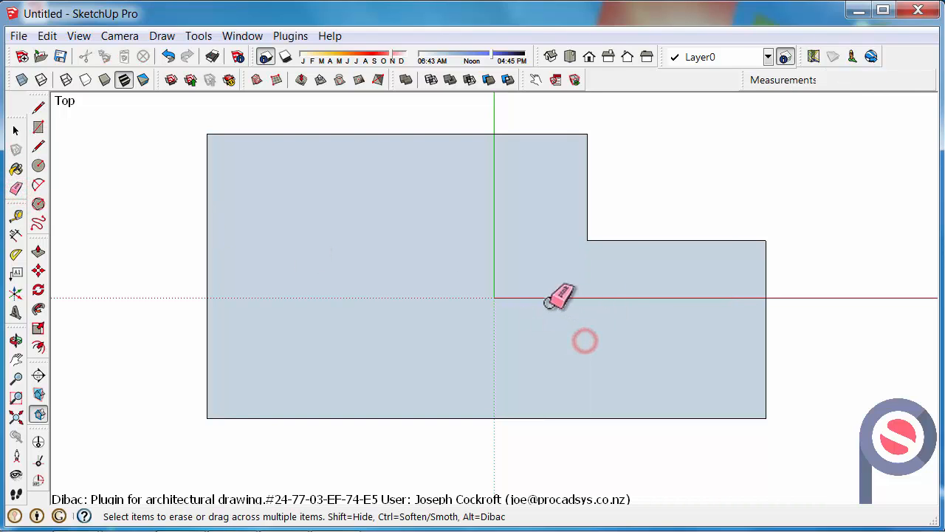
pyautogui.click(560, 298)
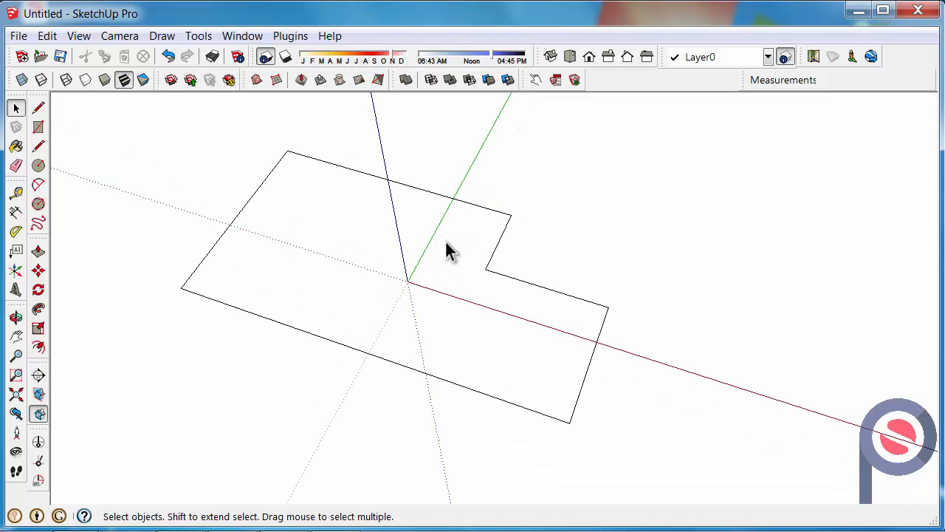
pyautogui.moveTo(381, 207)
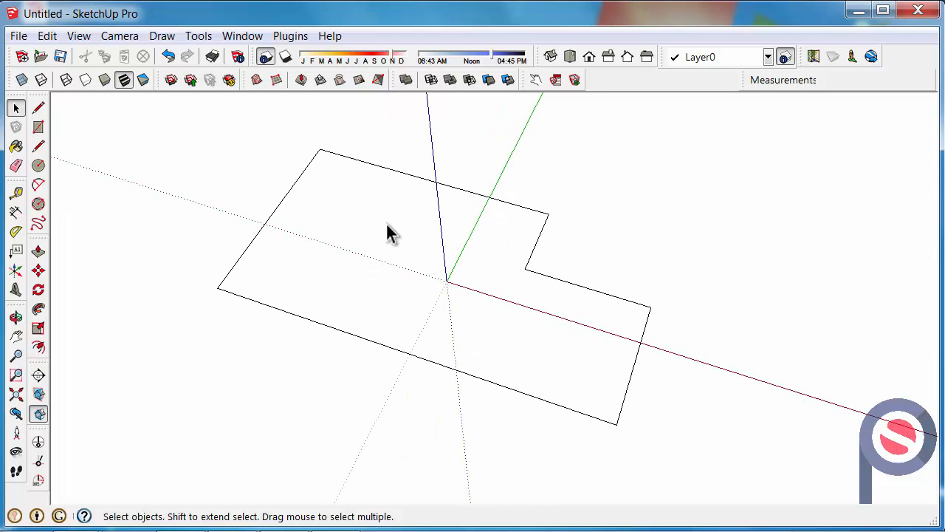
# - Select all outline edges and run Make Faces 1.1, dismissing its statistics report
pyautogui.moveTo(124, 113); pyautogui.dragTo(449, 325)
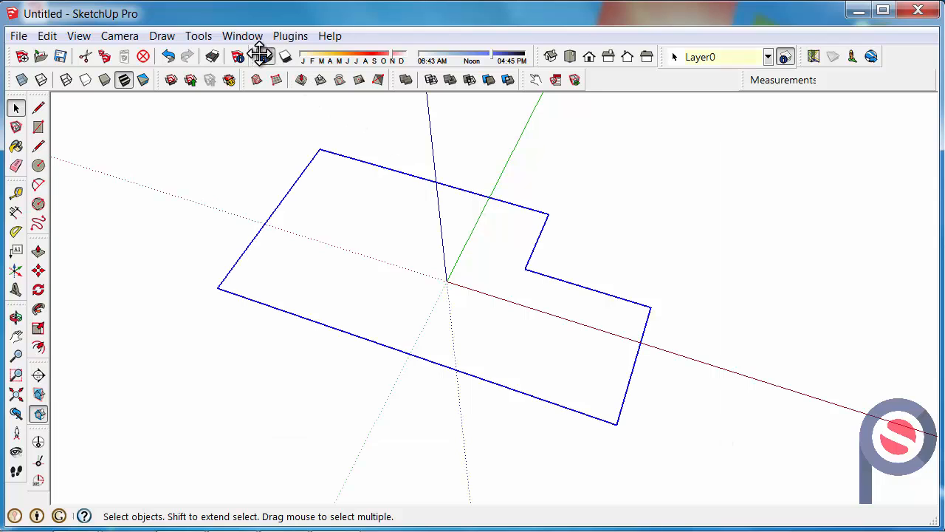
pyautogui.click(198, 35)
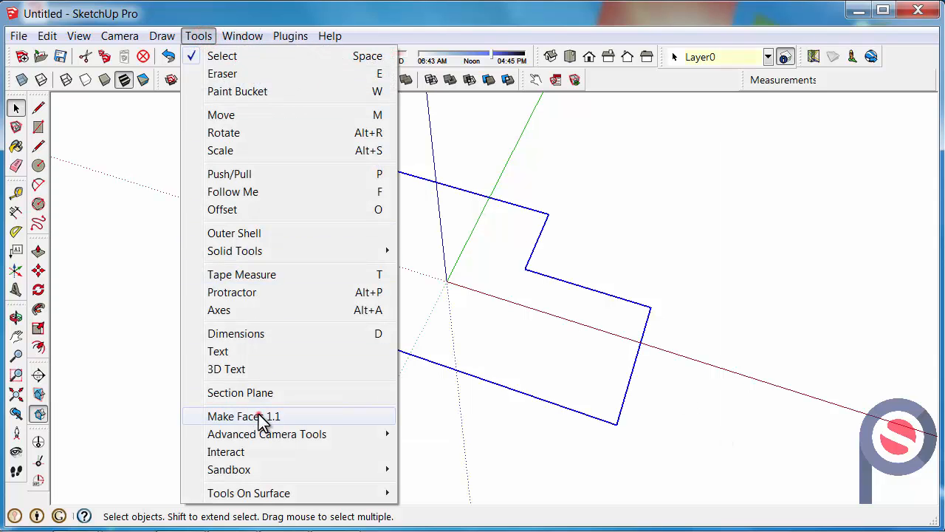
pyautogui.click(244, 417)
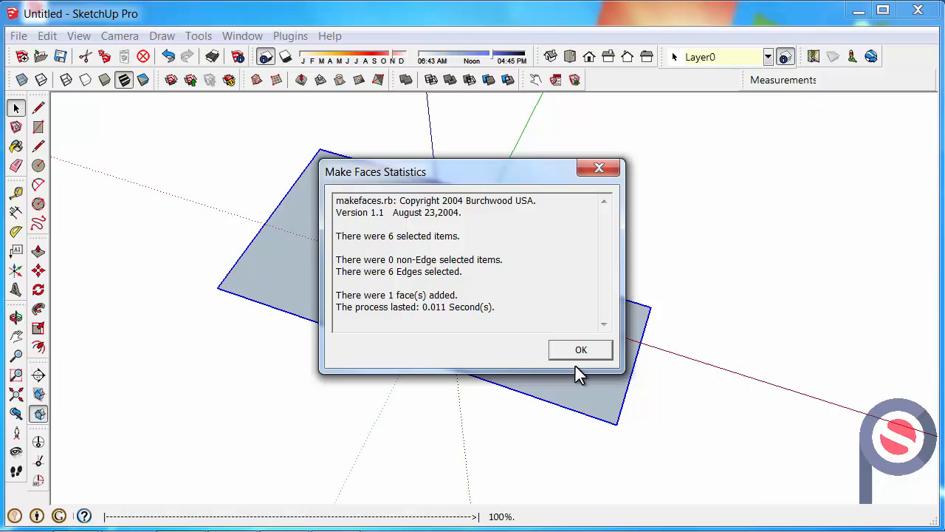
pyautogui.click(581, 349)
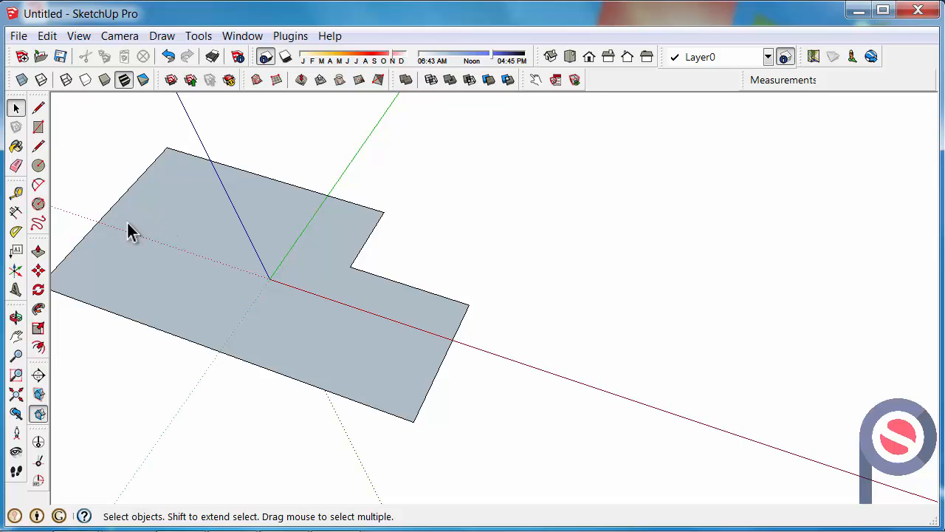
pyautogui.moveTo(61, 185)
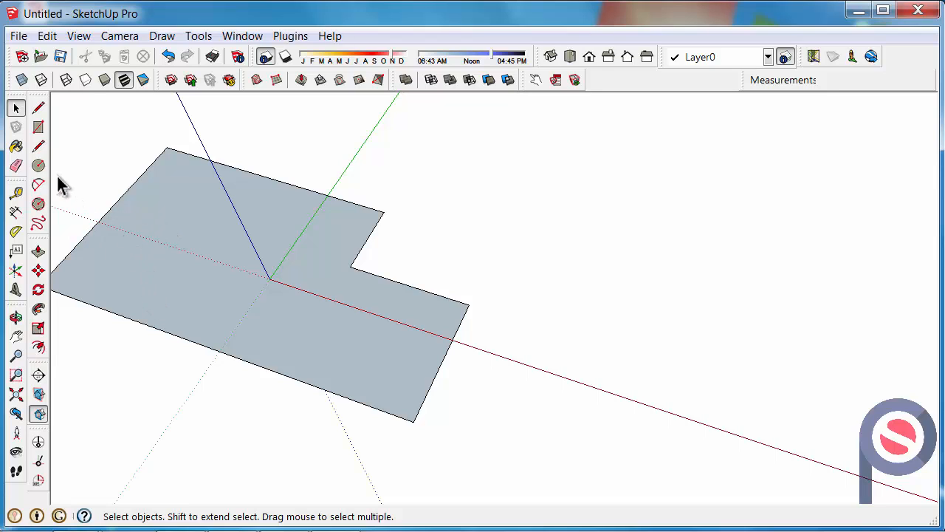
# - Offset parallel copies of the arc and explode the curves into individual edge segments
pyautogui.click(39, 185)
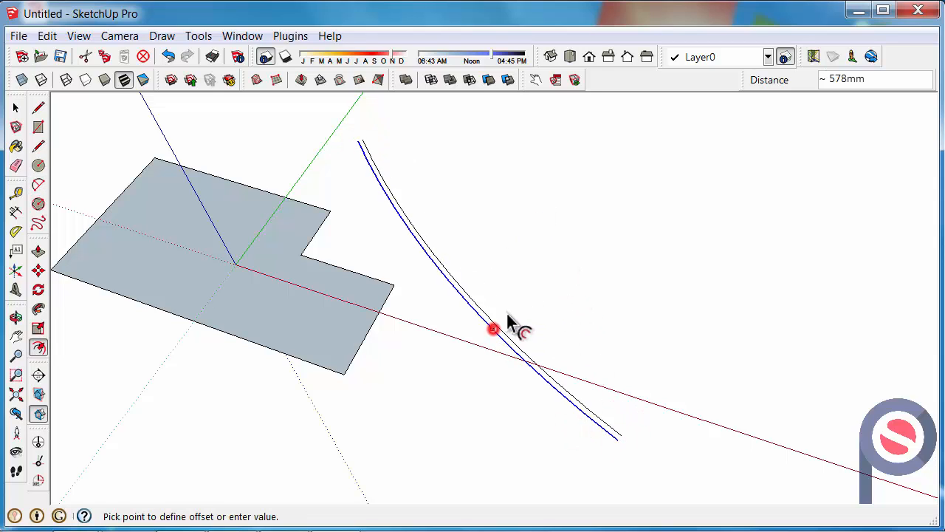
pyautogui.click(494, 328)
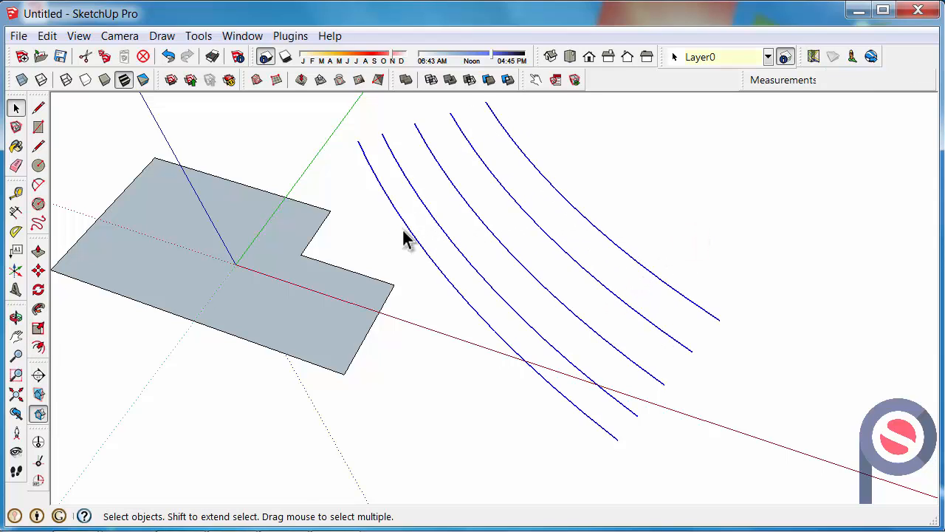
pyautogui.moveTo(399, 229)
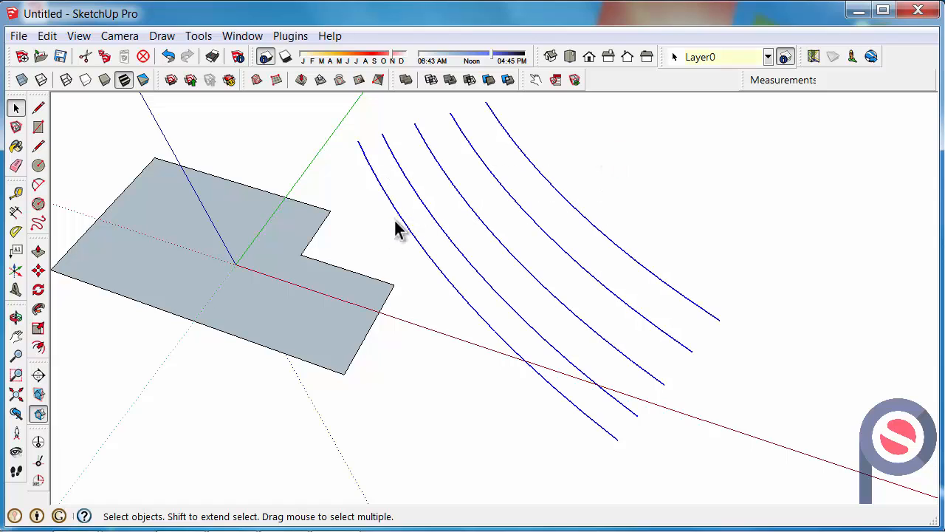
pyautogui.rightClick(399, 229)
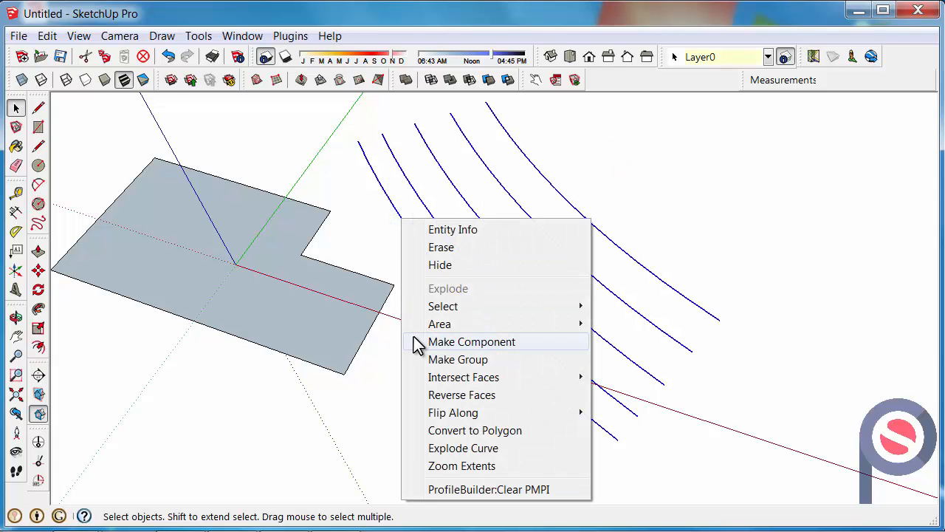
pyautogui.moveTo(432, 450)
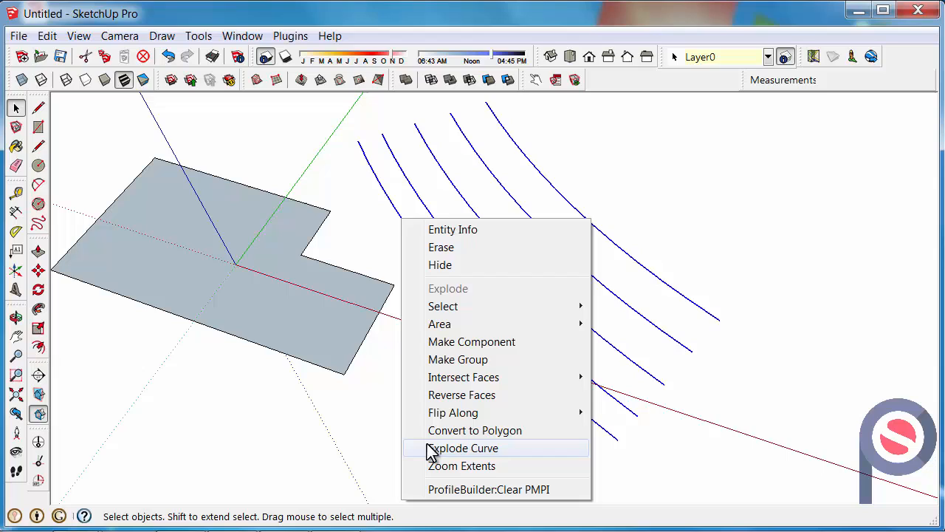
pyautogui.click(464, 447)
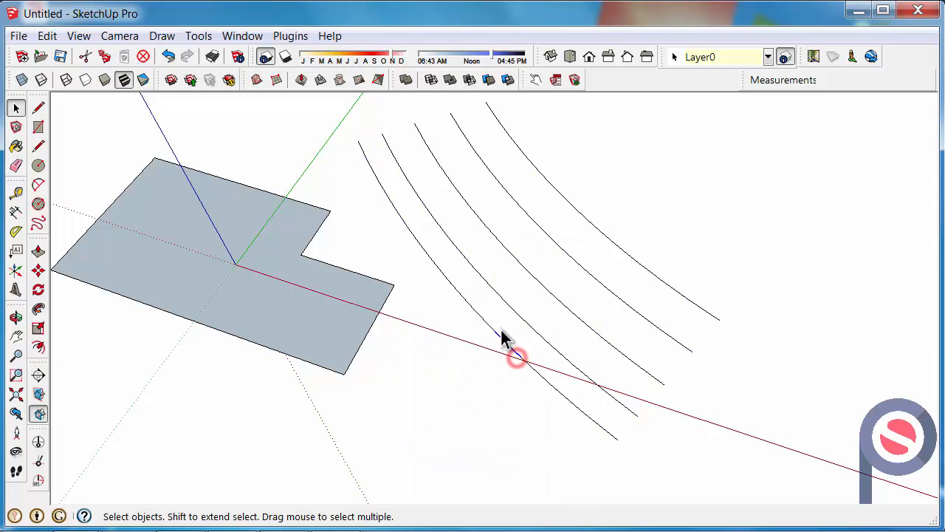
pyautogui.moveTo(425, 251)
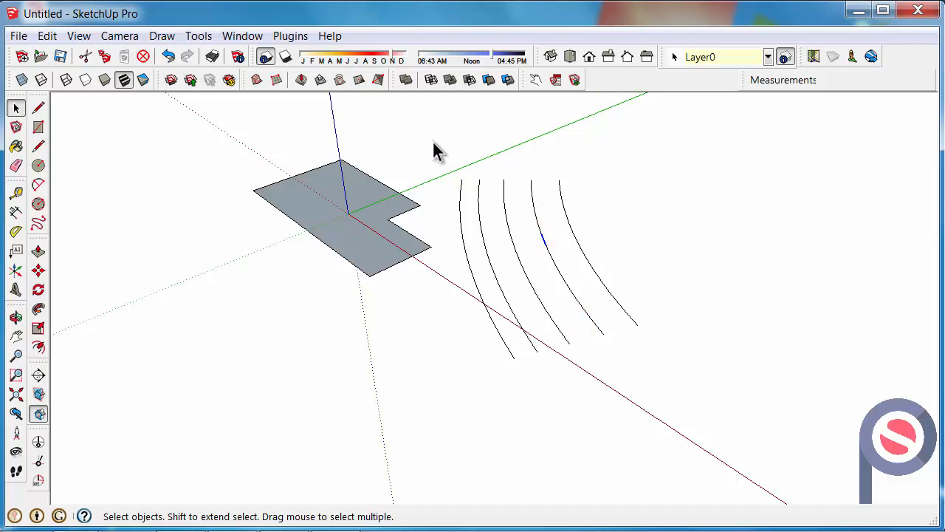
# - Window-select the five broken contour lines and bring up the Plugins menu
pyautogui.moveTo(436, 148); pyautogui.dragTo(720, 416)
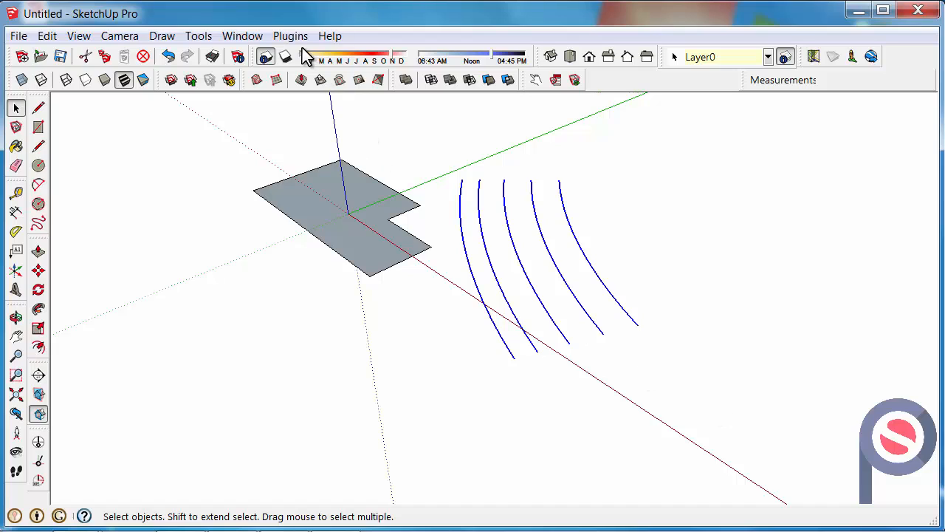
pyautogui.click(290, 35)
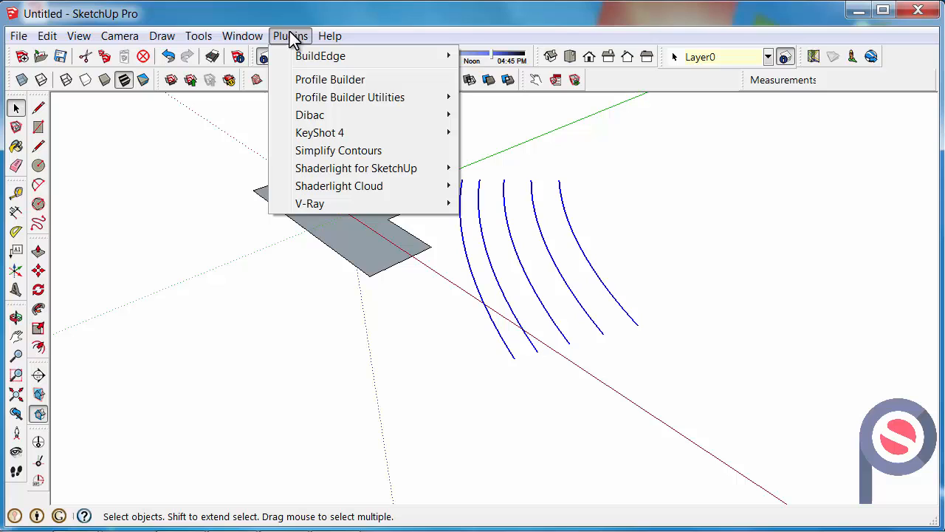
# - Run Simplify Contours on the selected lines with an angle of 5 degrees
pyautogui.click(338, 150)
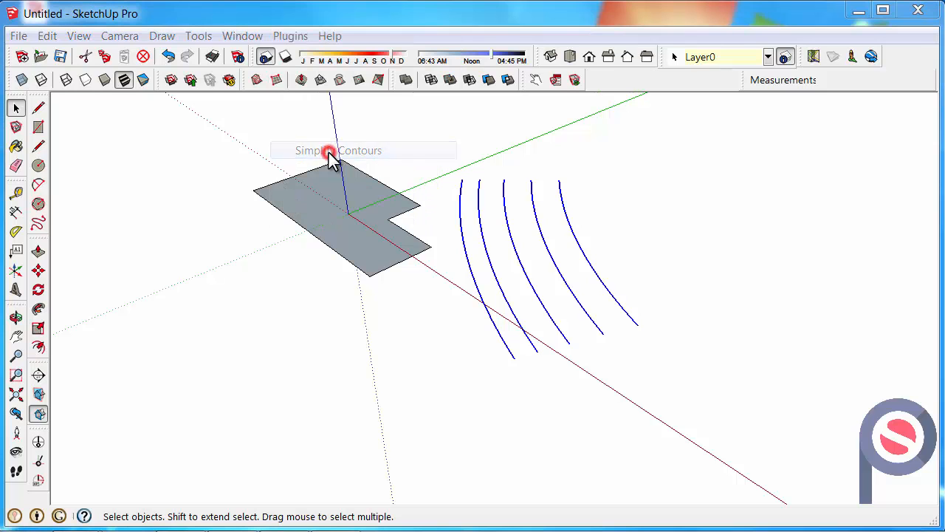
pyautogui.click(337, 150)
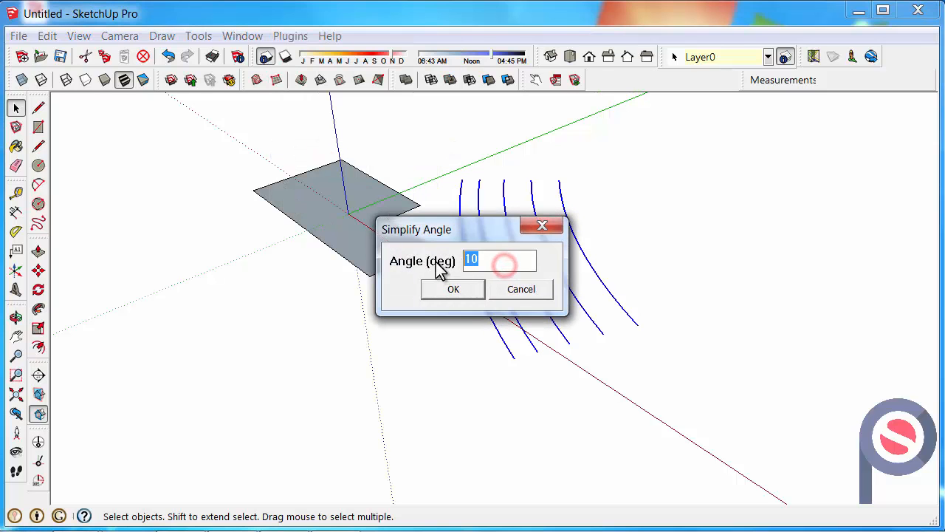
pyautogui.write('5')
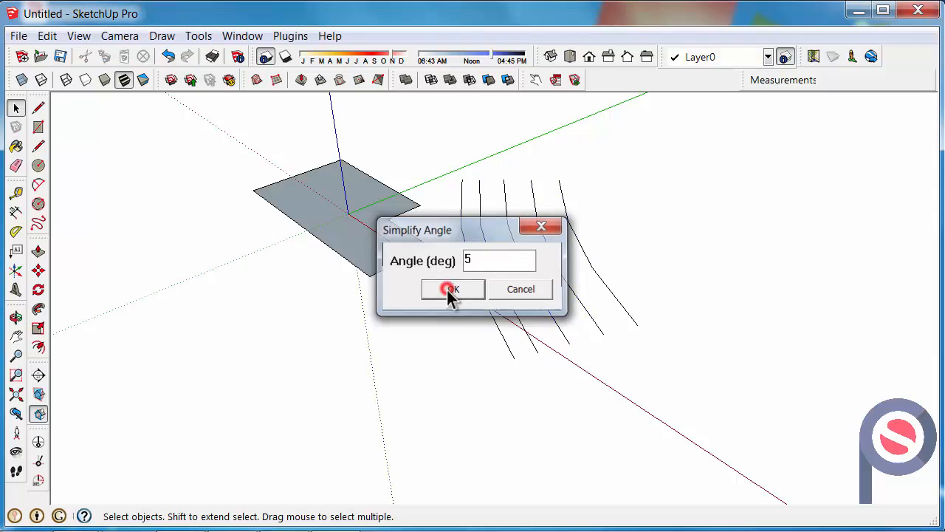
pyautogui.click(452, 288)
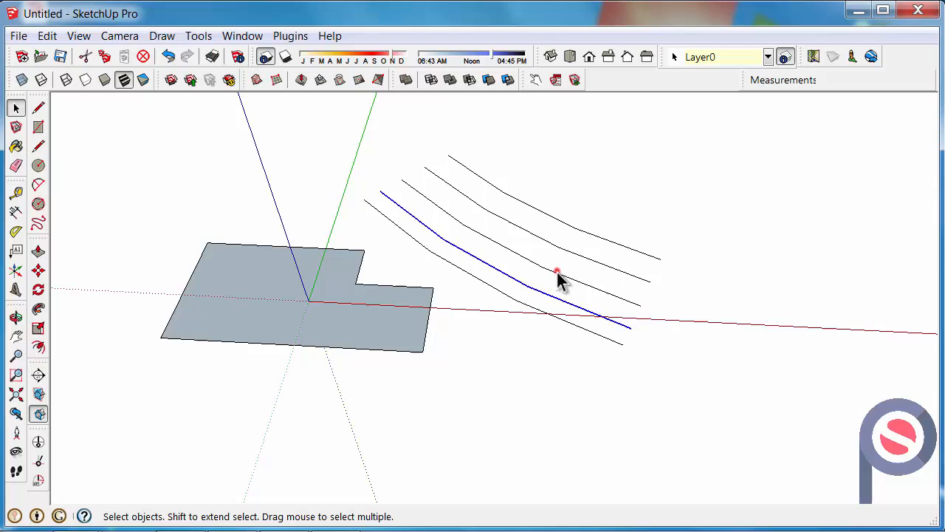
# - Select one simplified contour line and move it to a new position
pyautogui.click(567, 225)
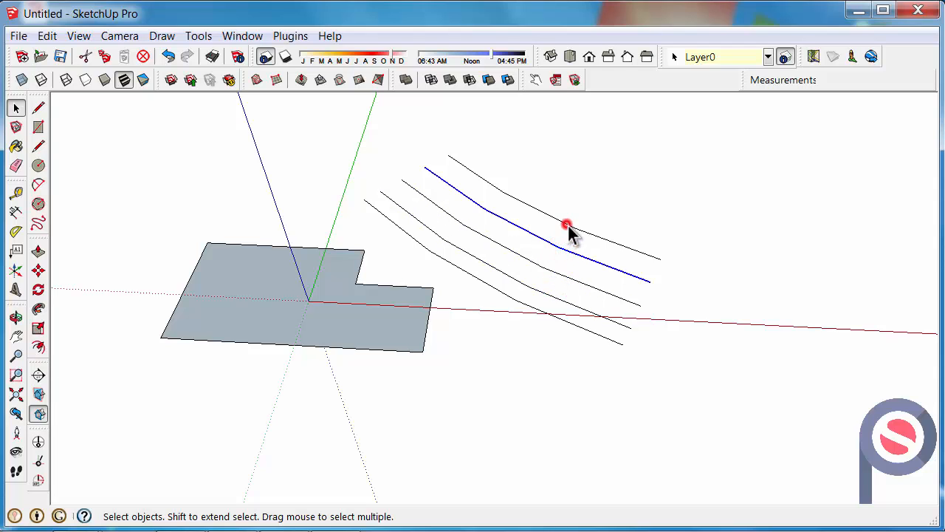
pyautogui.click(16, 318)
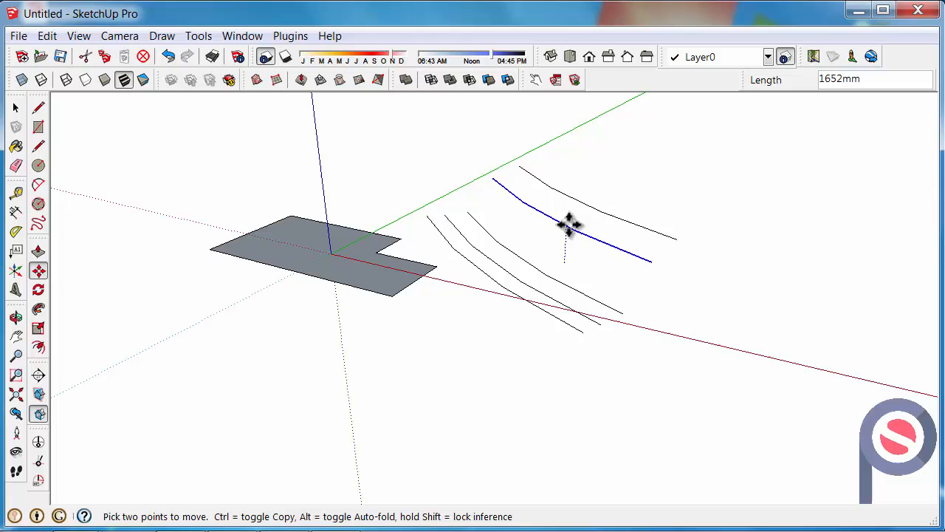
pyautogui.click(531, 235)
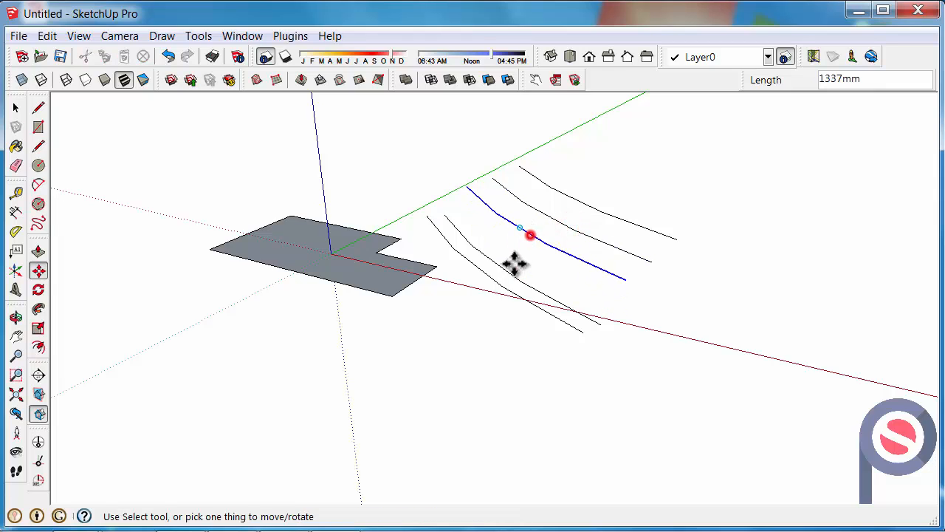